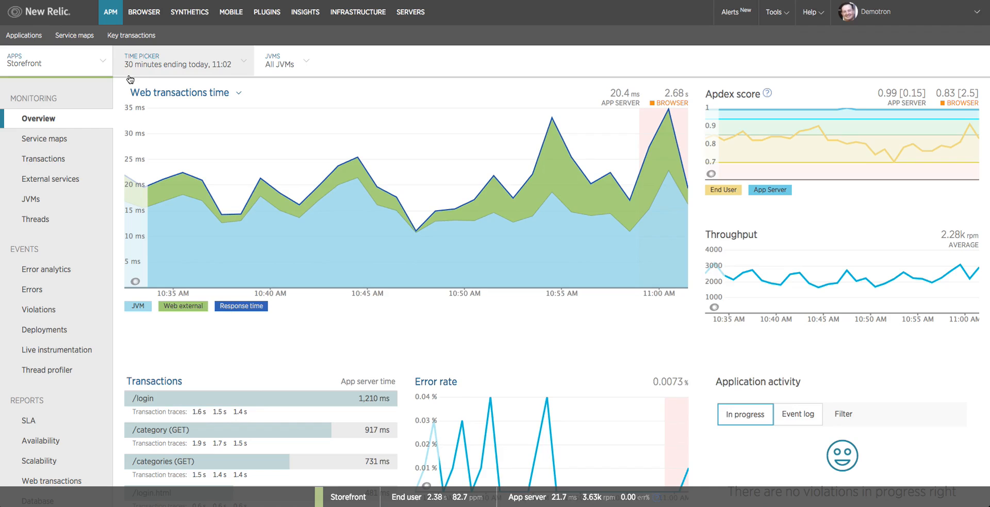
Review the time range choices for the Storefront overview, then dismiss them
click(183, 60)
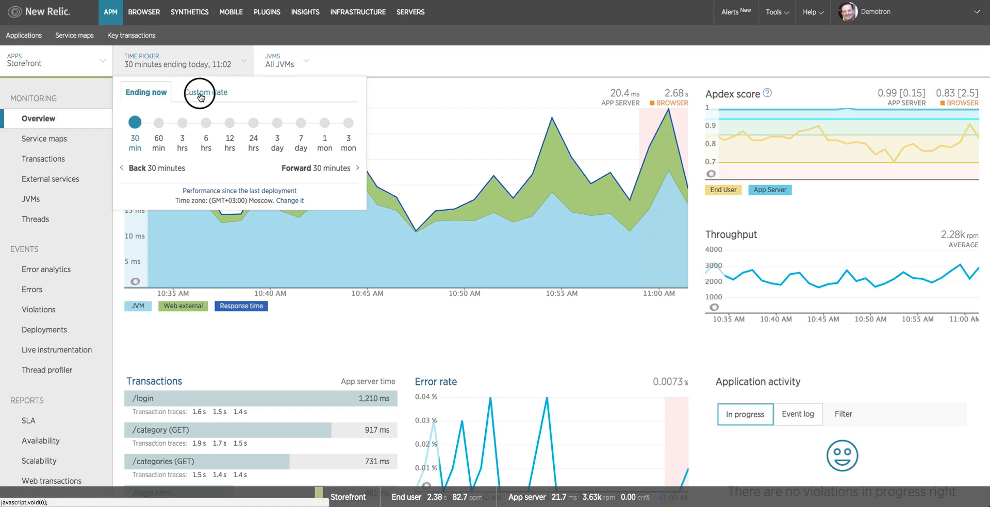
click(205, 92)
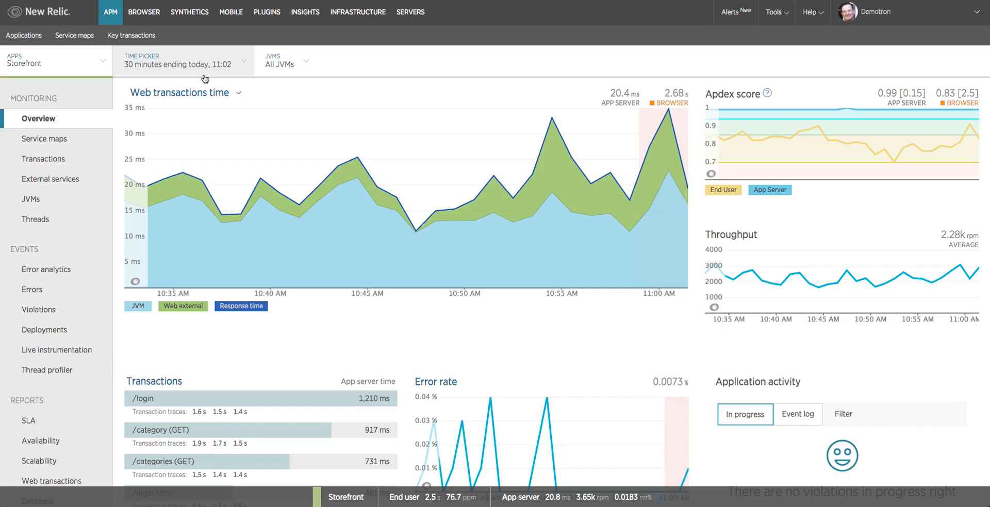
mouse_move(350, 95)
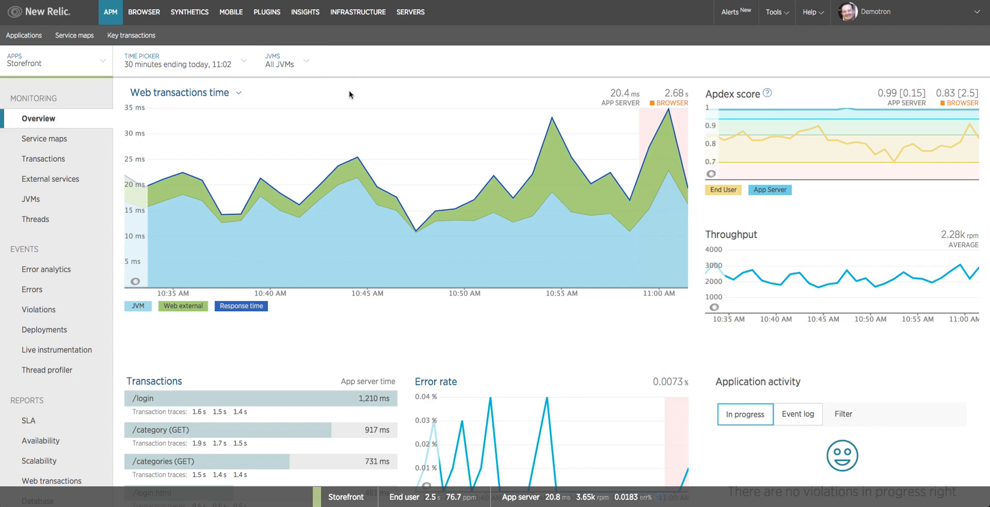
mouse_move(736, 355)
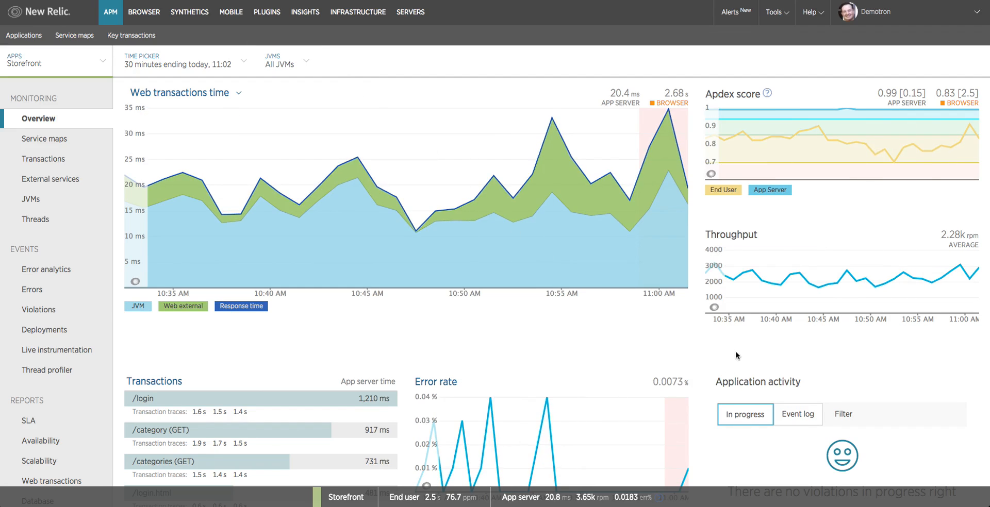
mouse_move(544, 367)
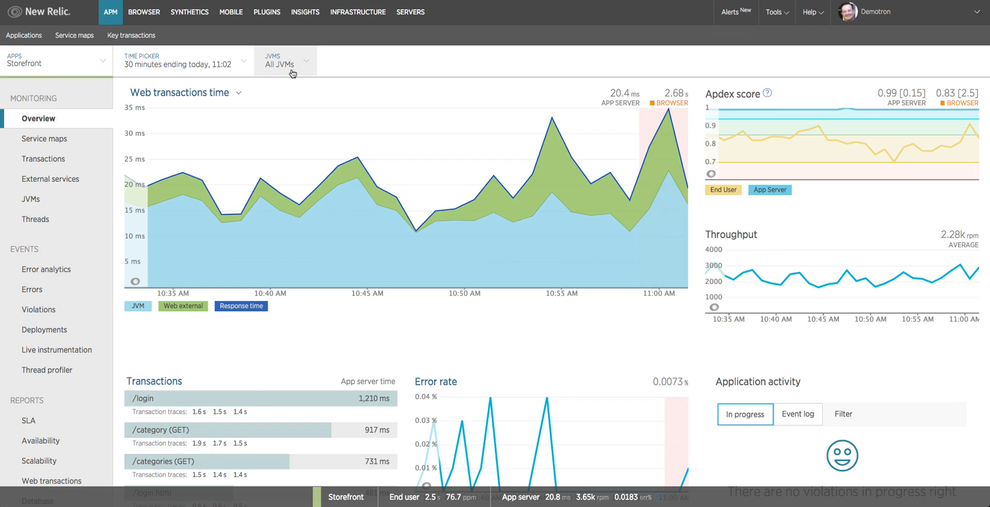
View metrics for JVM 3485cc73c9e9:8080 alone, then return to all JVMs
click(285, 60)
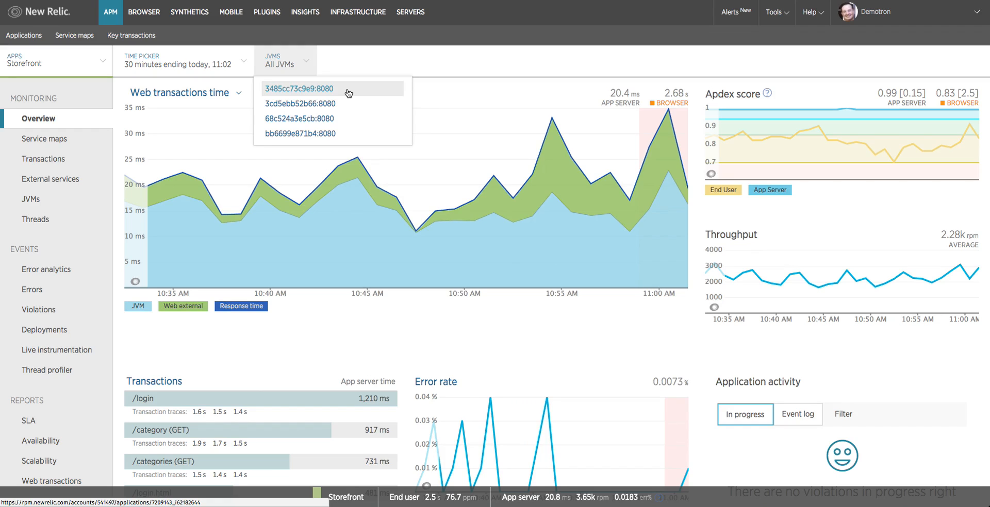
mouse_move(359, 93)
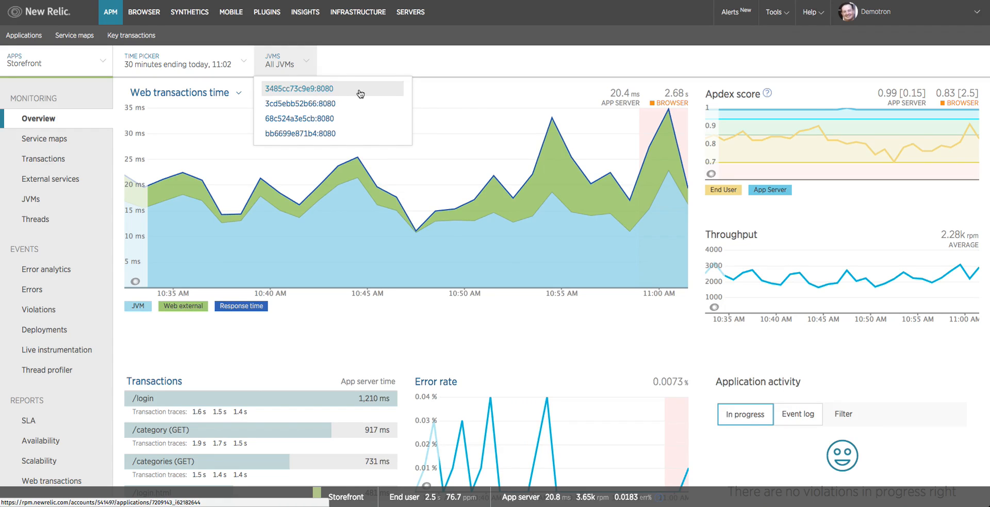
click(299, 88)
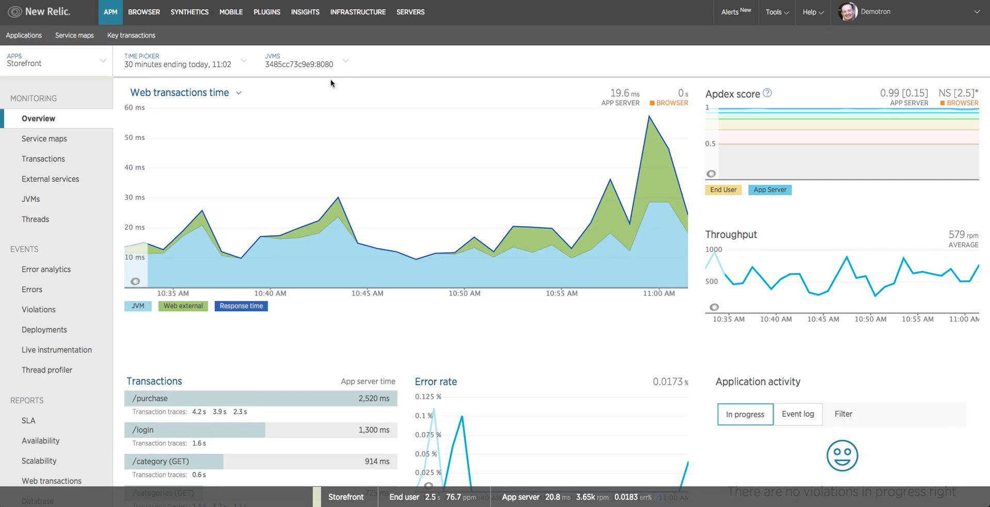
mouse_move(356, 88)
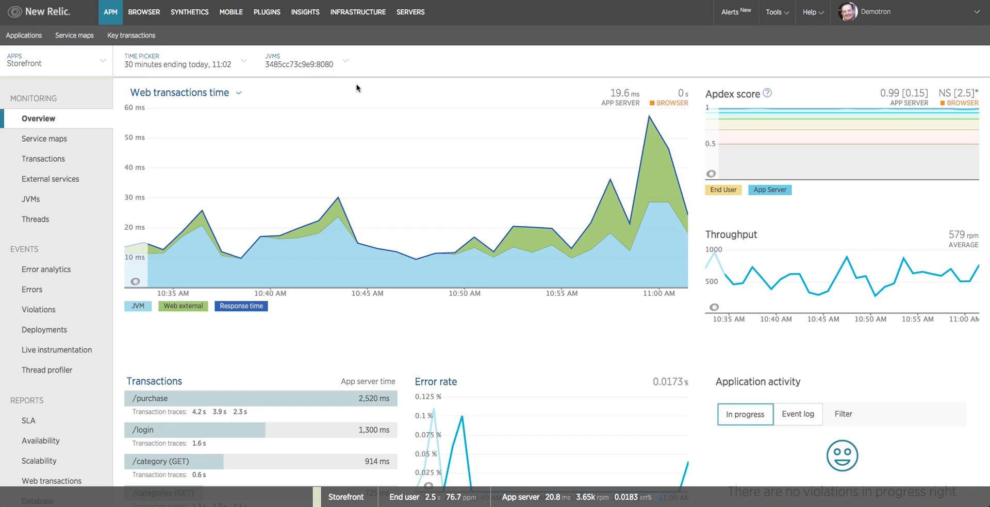
mouse_move(670, 138)
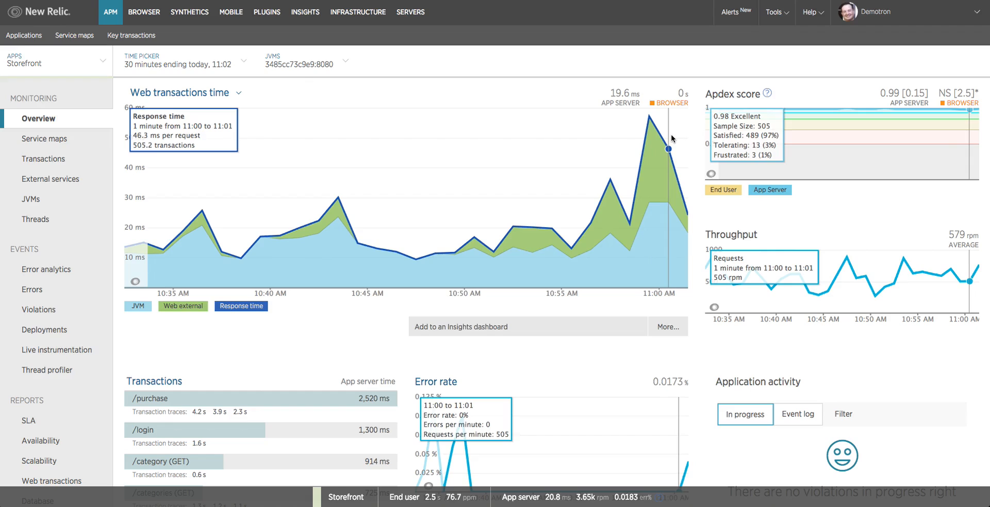
mouse_move(505, 85)
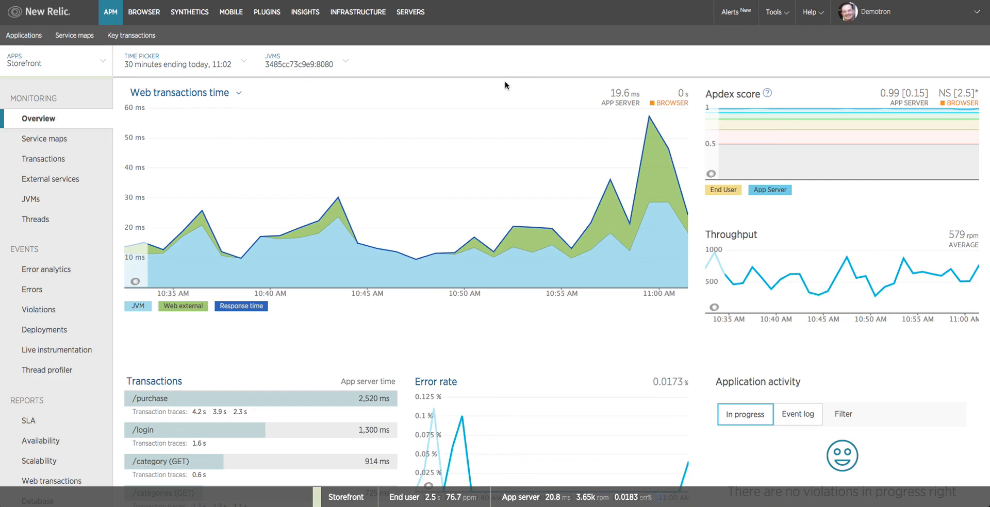
click(306, 62)
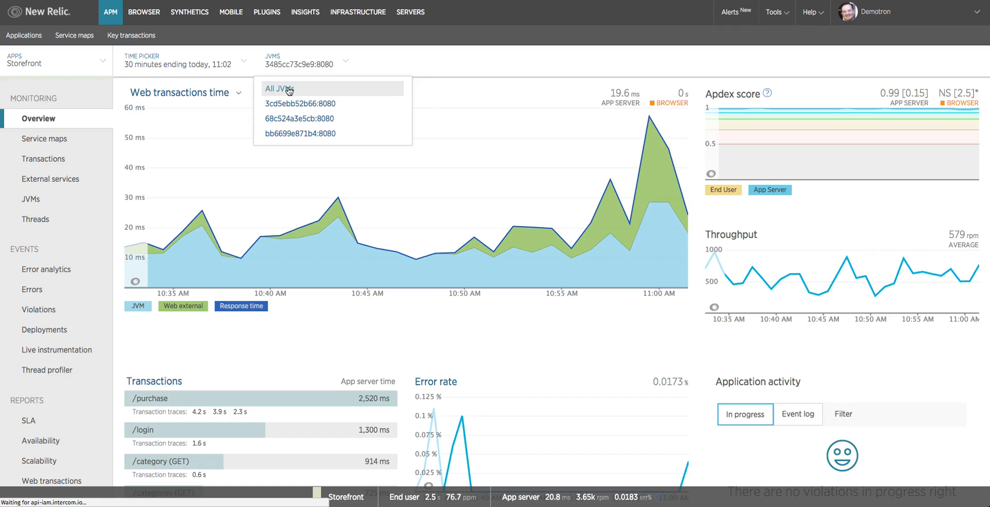
click(279, 88)
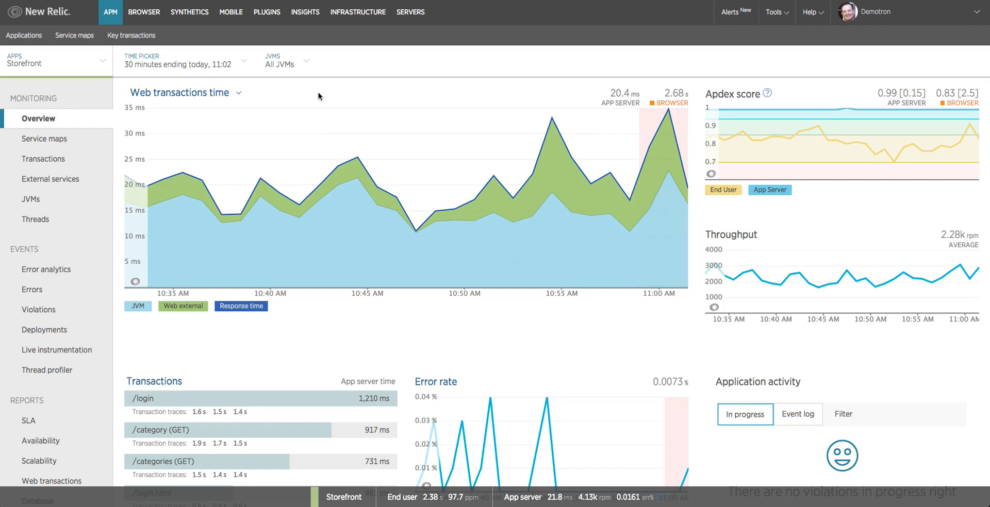
mouse_move(178, 107)
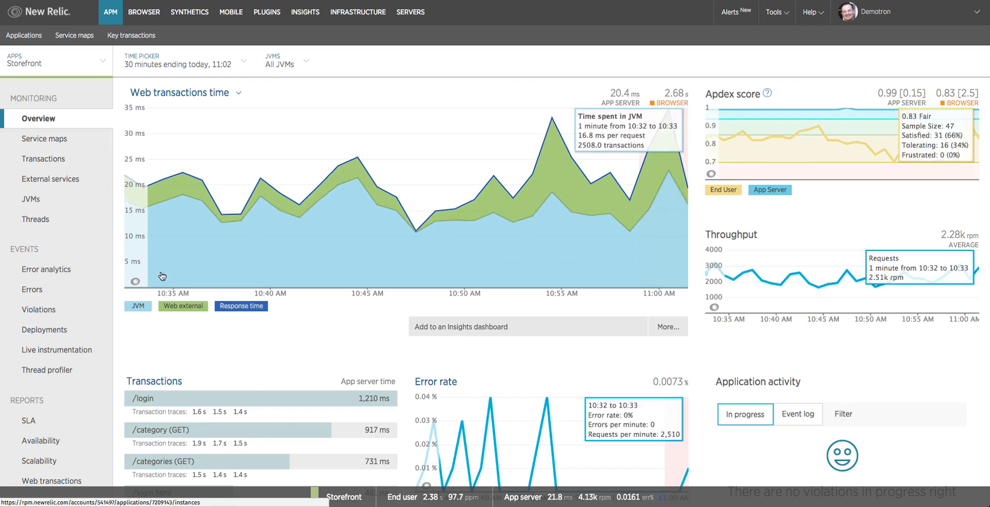
mouse_move(356, 309)
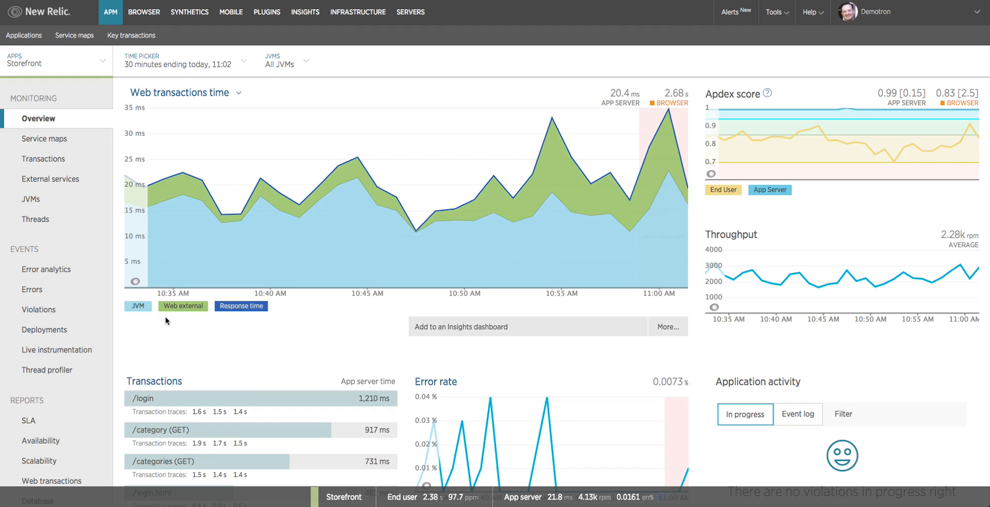
mouse_move(138, 321)
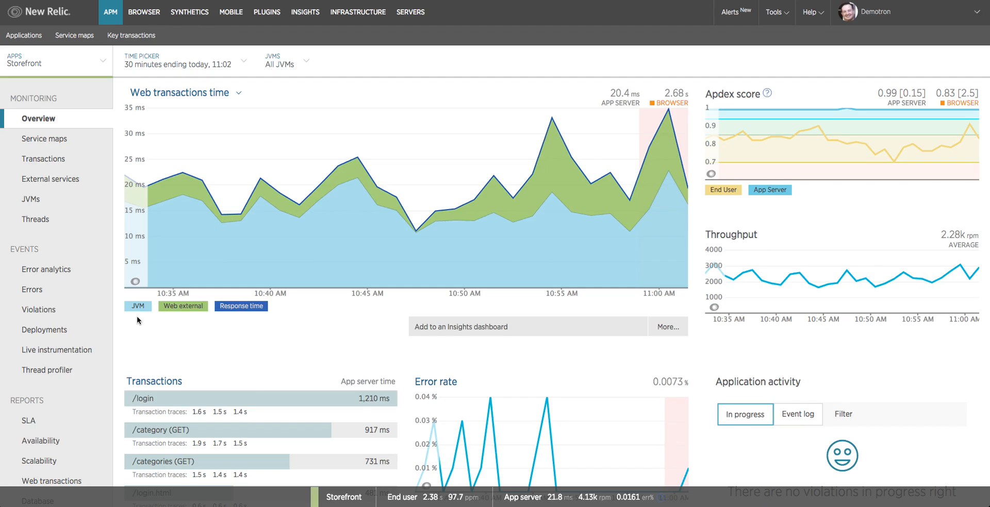
mouse_move(136, 315)
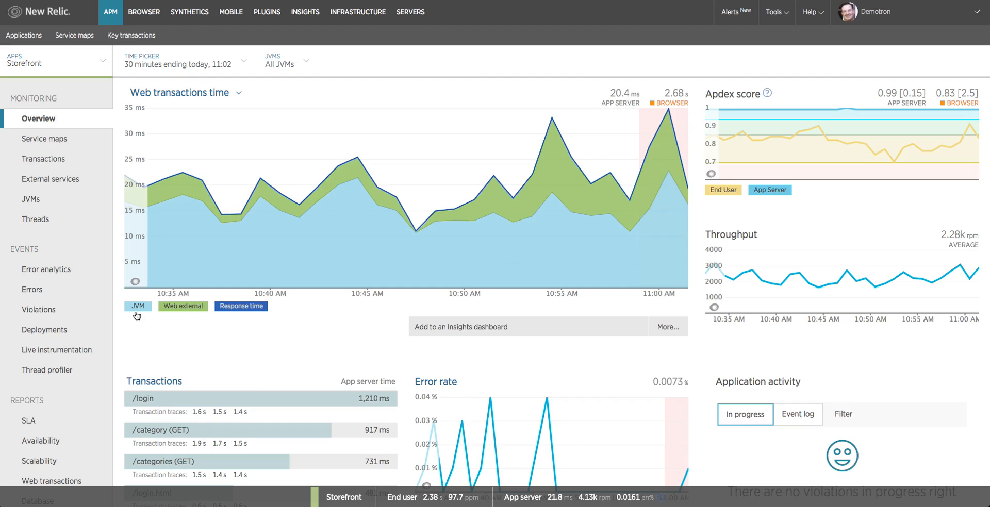
mouse_move(136, 317)
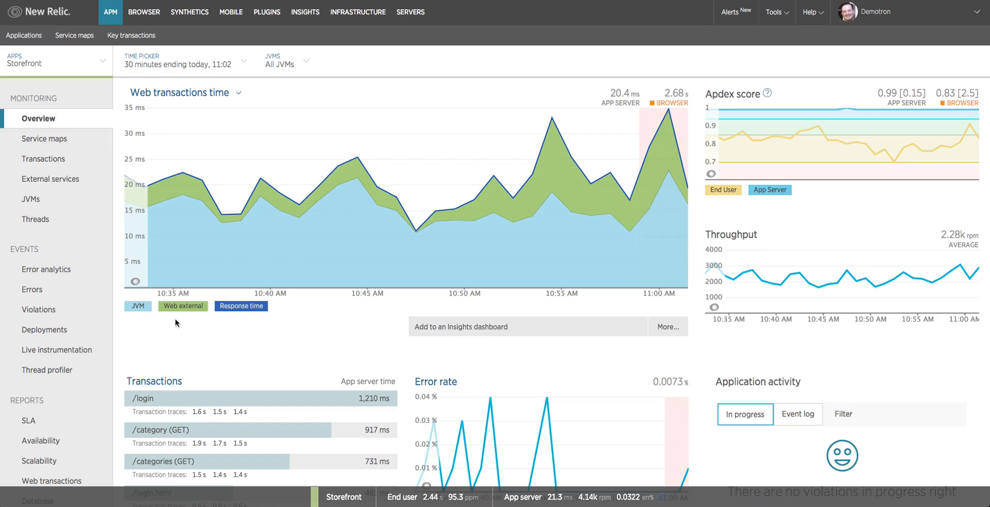
mouse_move(93, 59)
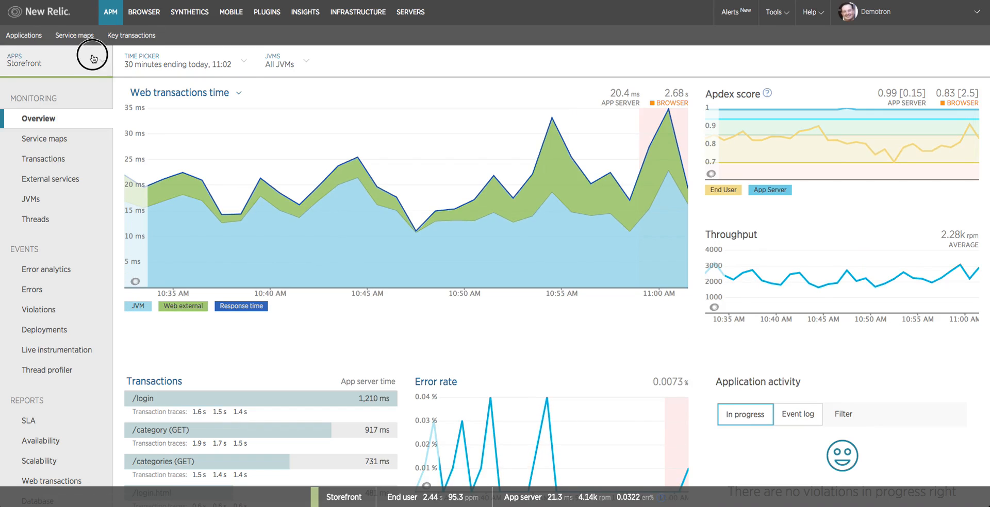
Switch to the Order Service app and isolate Redis, then MySQL time in its chart
click(90, 58)
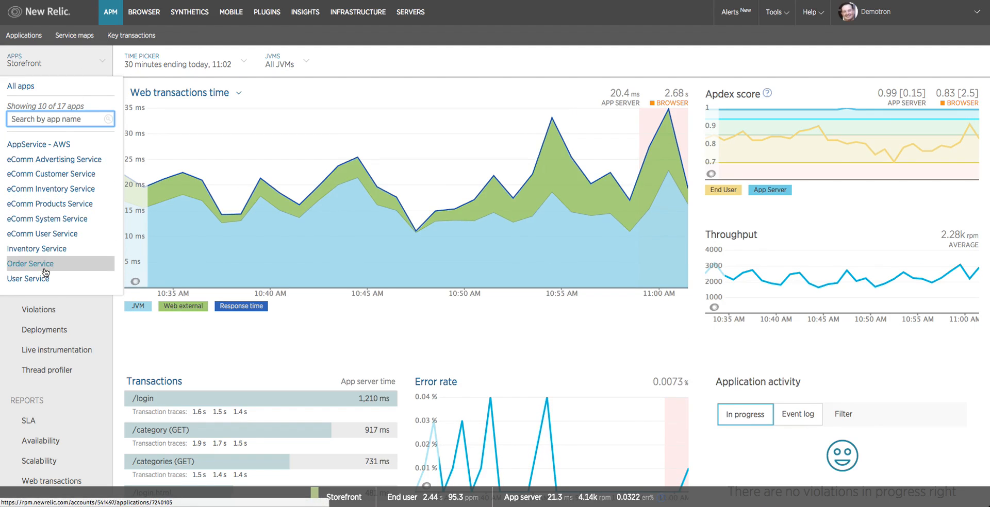
click(31, 264)
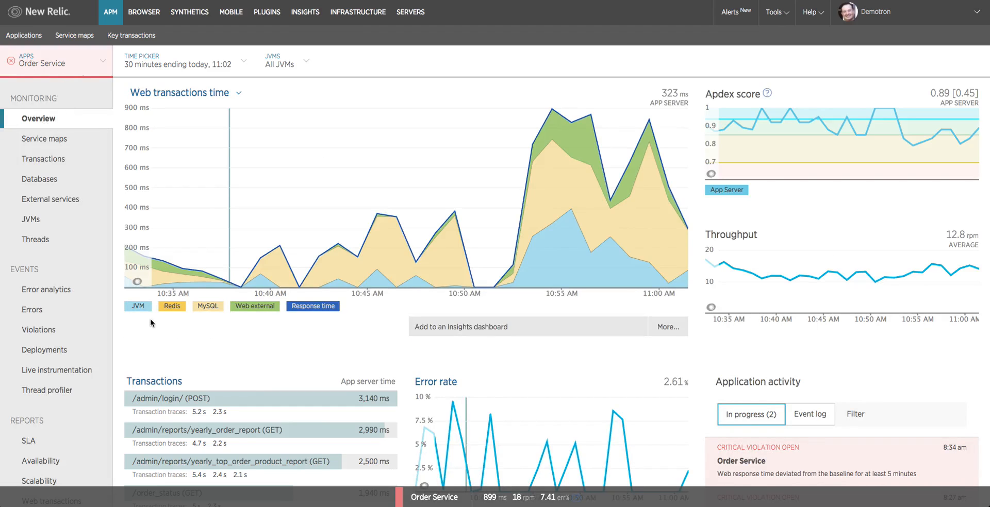
mouse_move(197, 322)
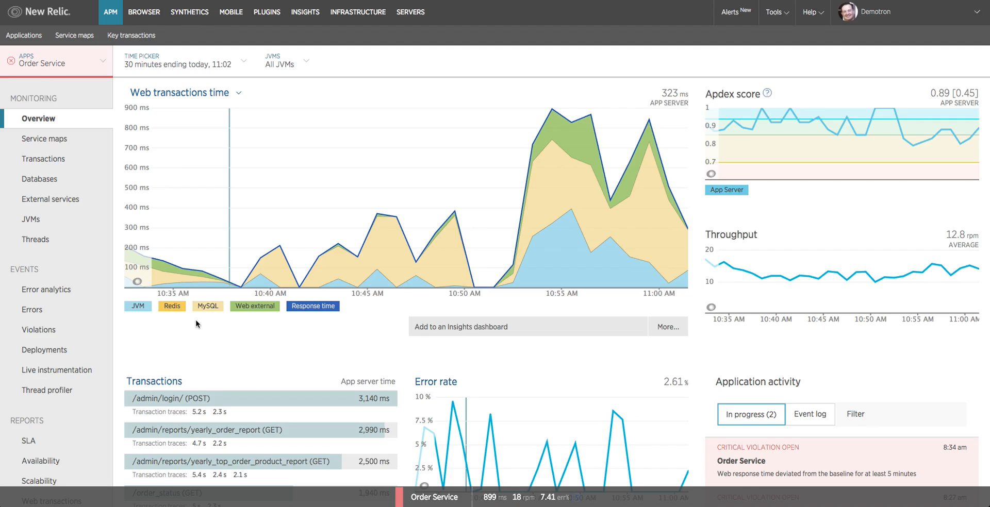
mouse_move(216, 319)
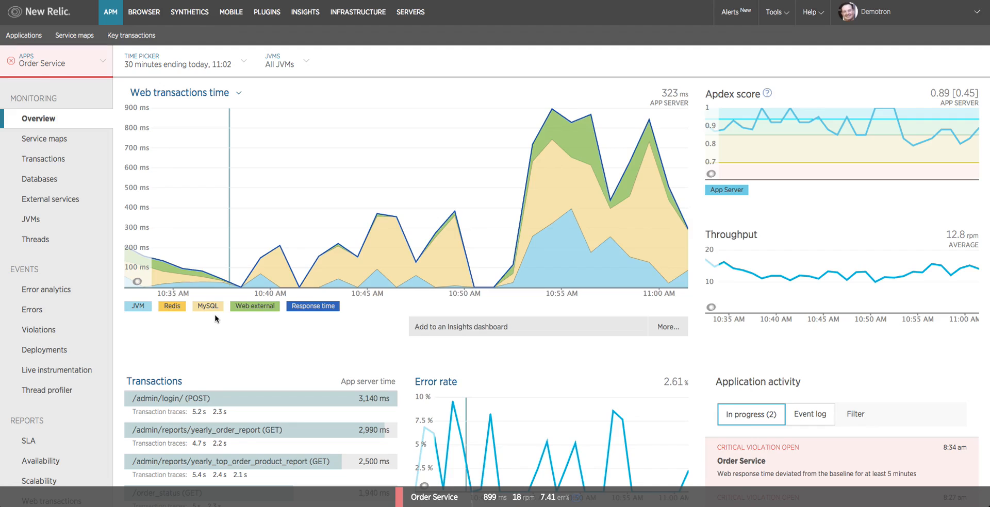
mouse_move(173, 321)
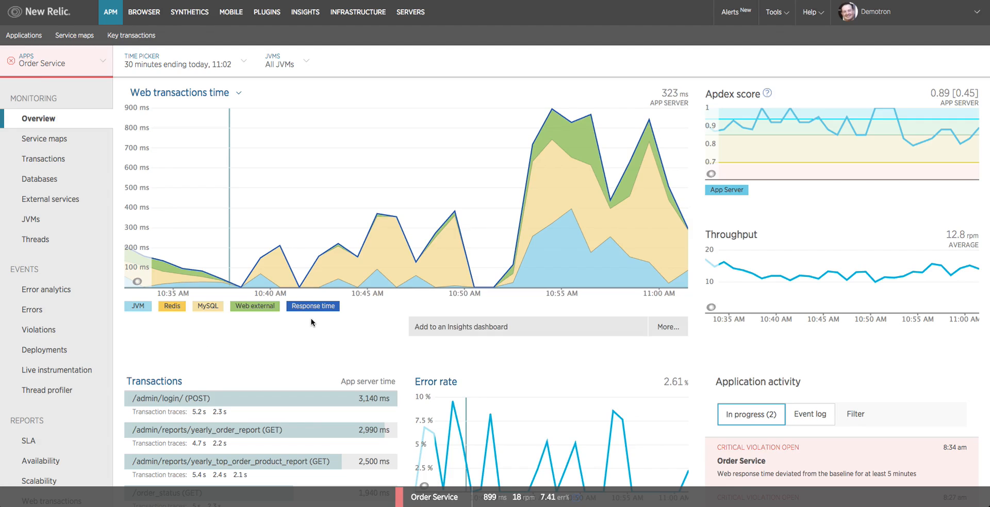
mouse_move(315, 316)
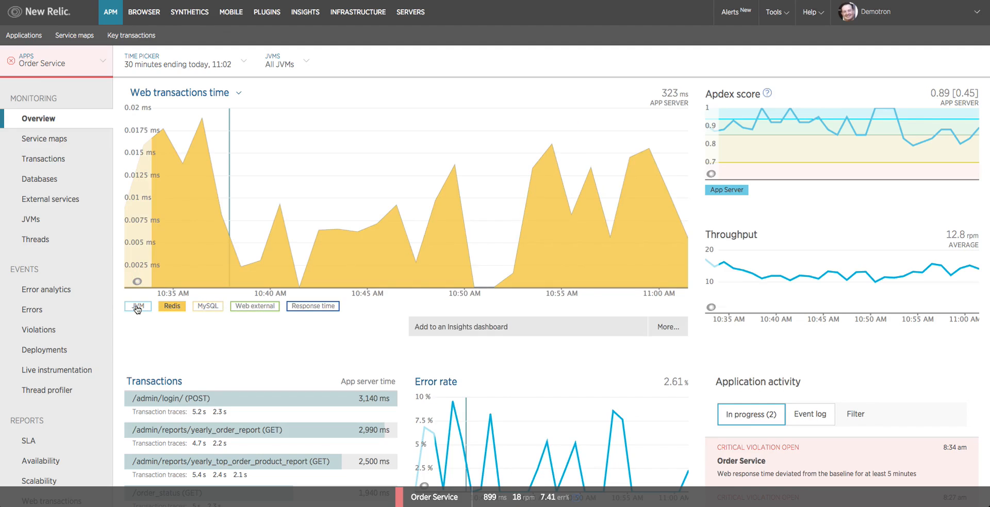
click(137, 306)
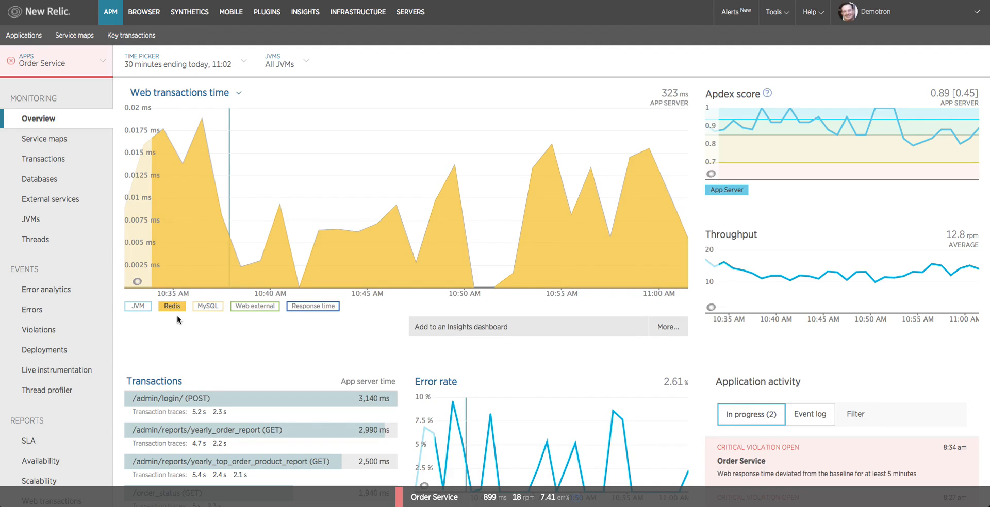
mouse_move(123, 257)
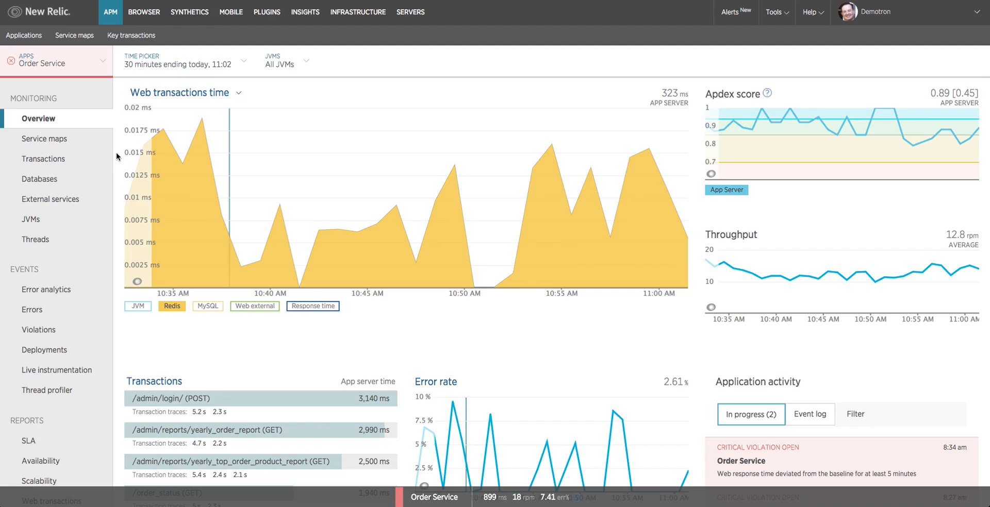
click(207, 307)
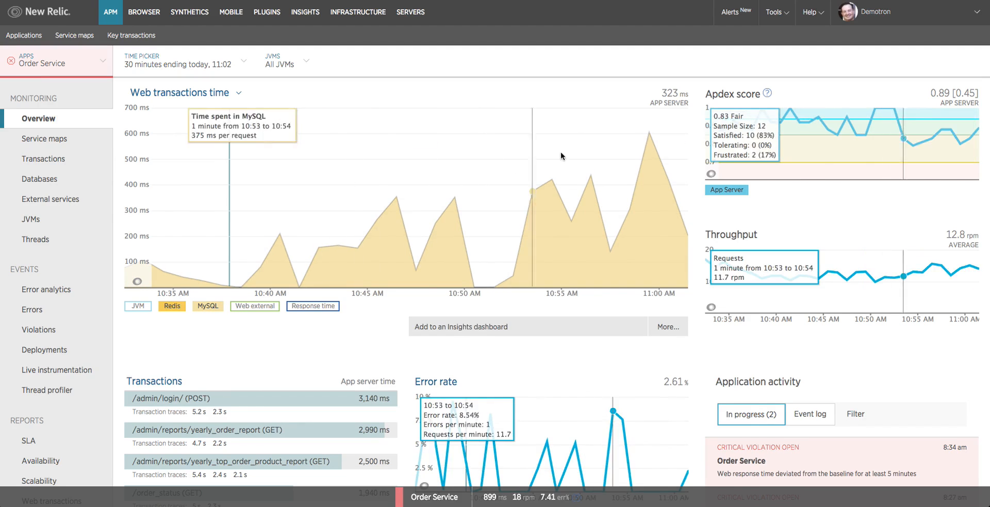
mouse_move(648, 143)
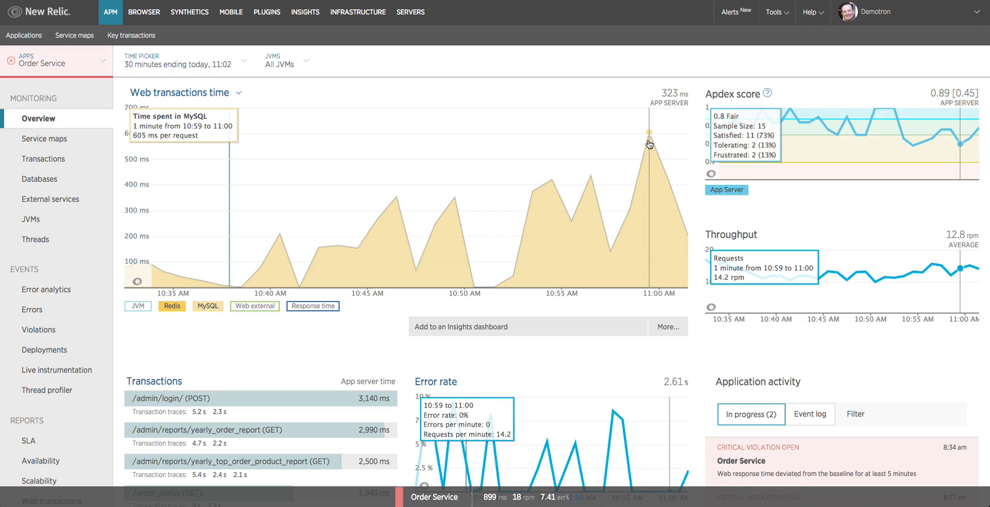
mouse_move(335, 339)
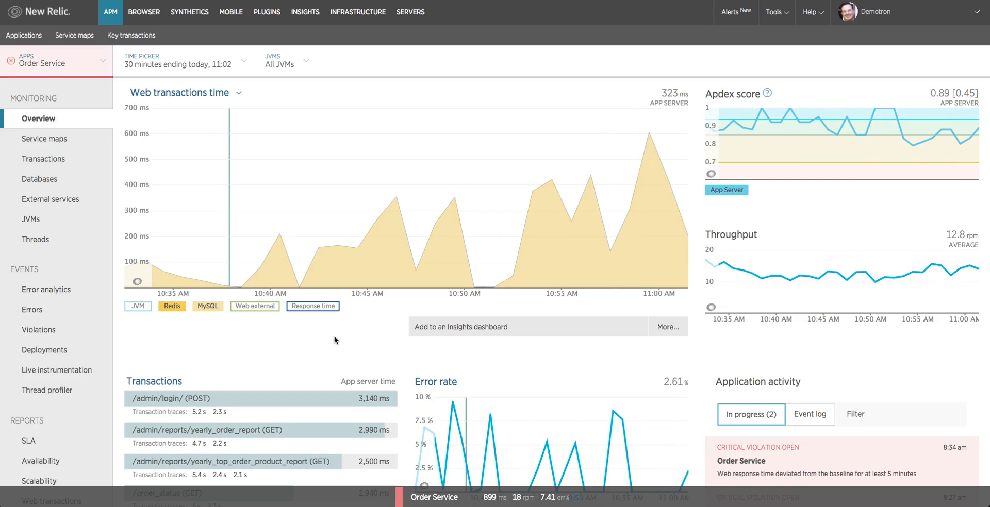
Enable the Web external, JVM and response time layers, then bring up the app list
click(311, 306)
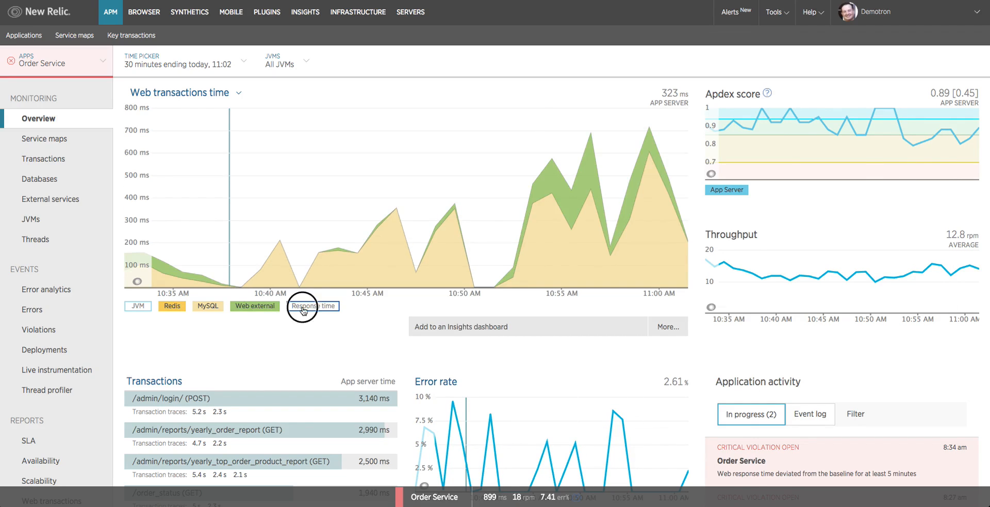
click(313, 307)
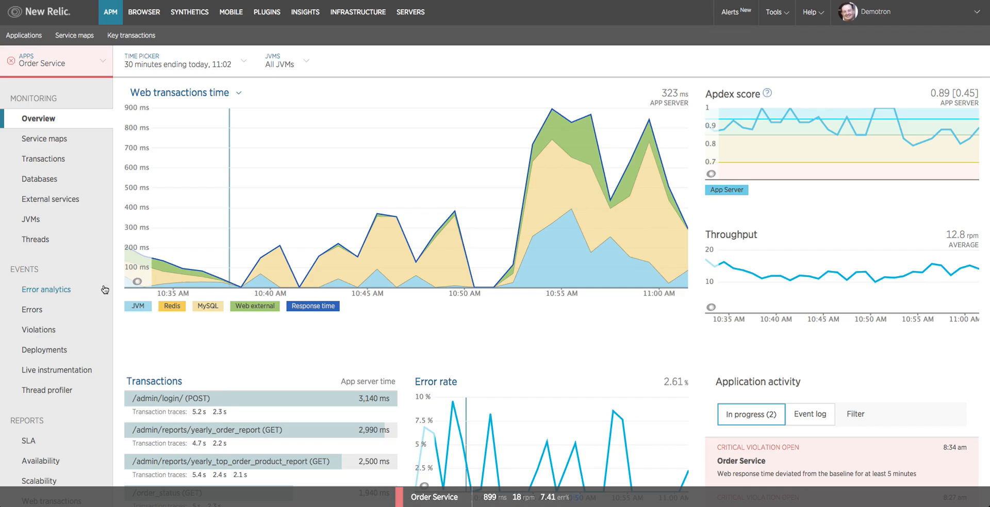
click(60, 62)
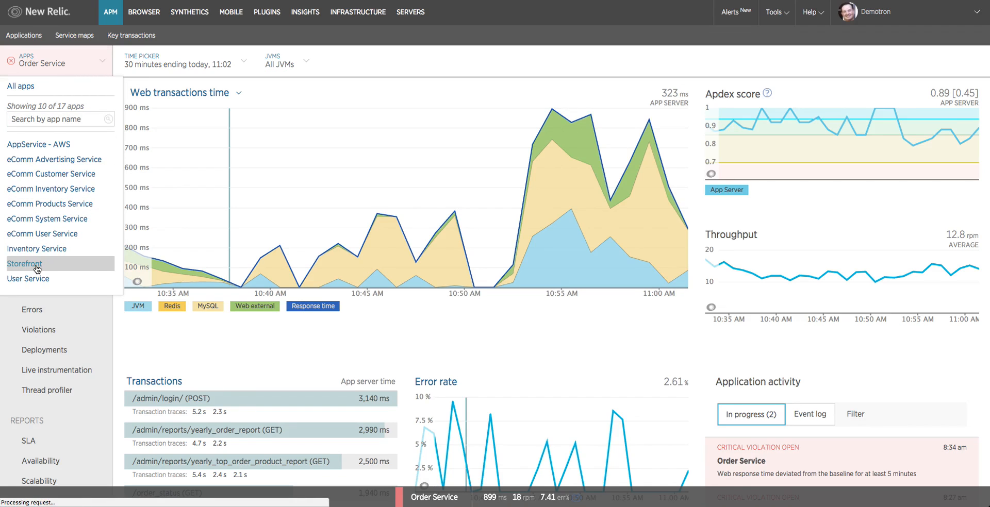
Switch the overview dashboard from Order Service to the Storefront application
click(25, 264)
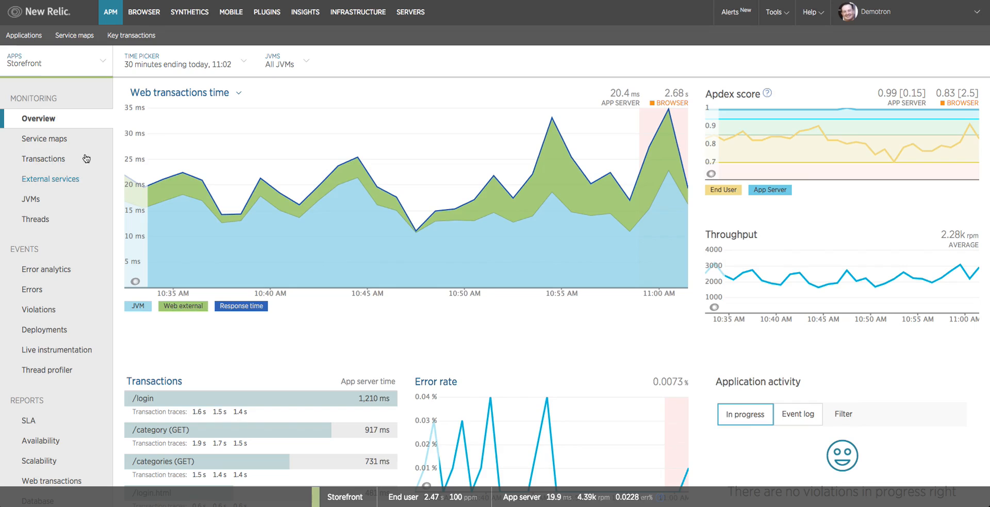
mouse_move(697, 101)
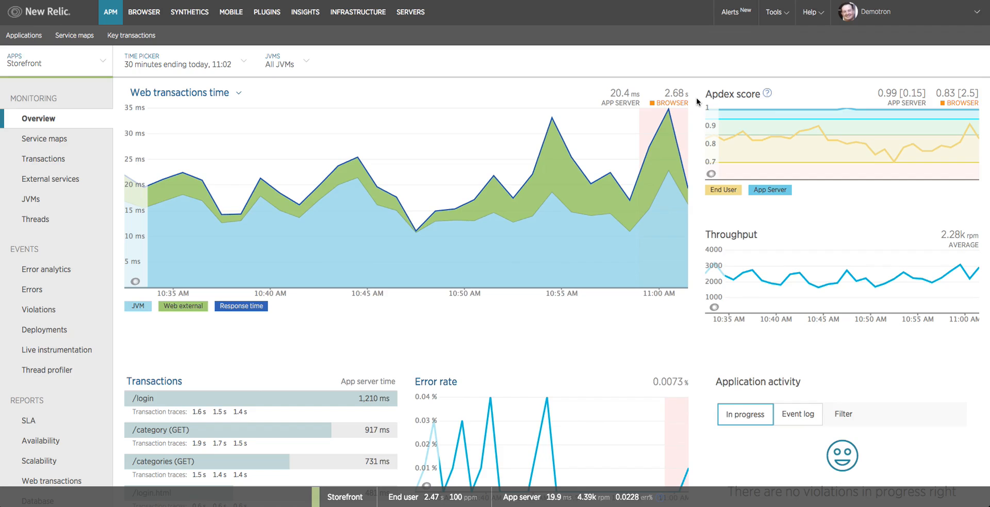
mouse_move(848, 101)
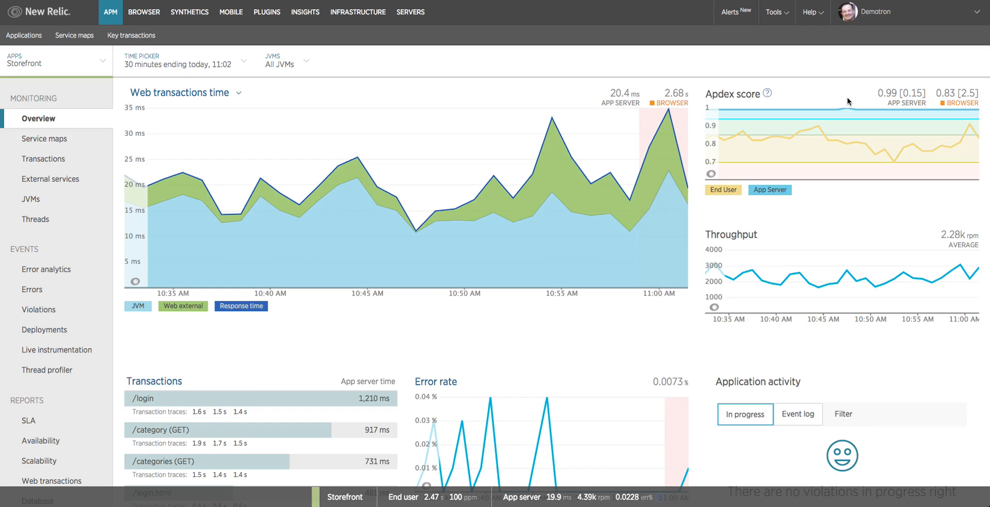
mouse_move(933, 95)
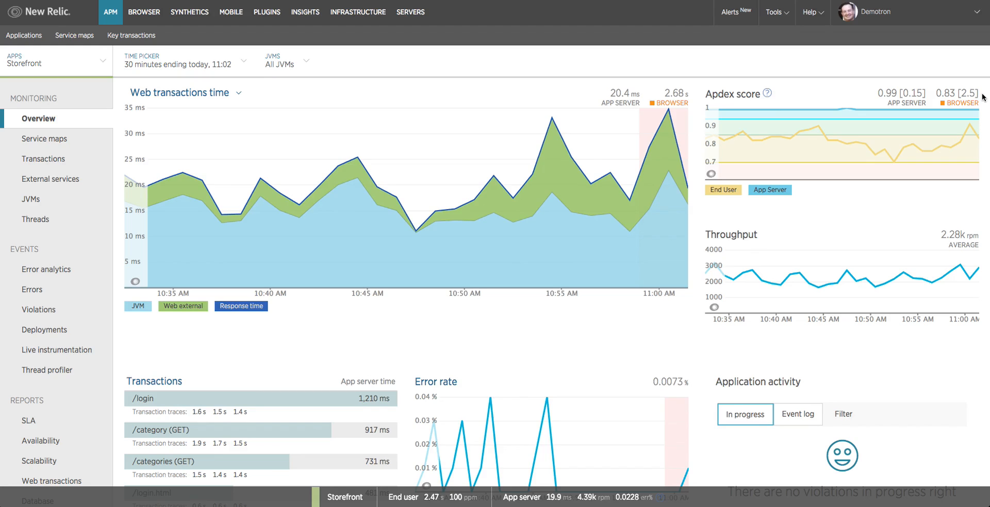
mouse_move(880, 102)
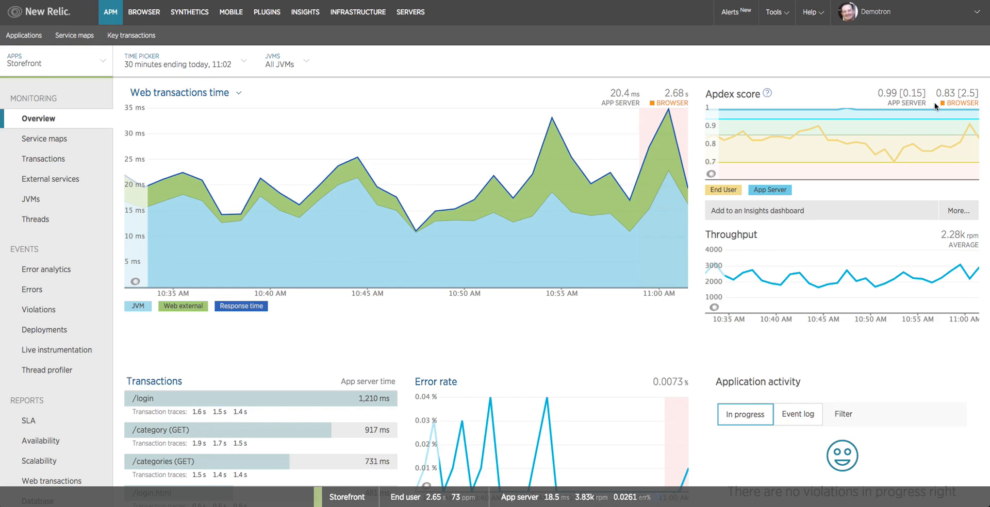
mouse_move(888, 158)
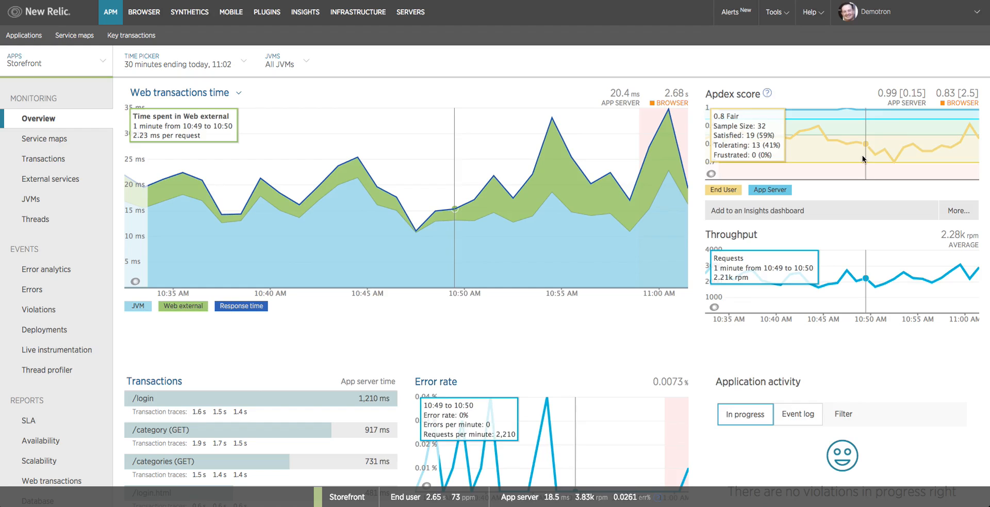
mouse_move(863, 245)
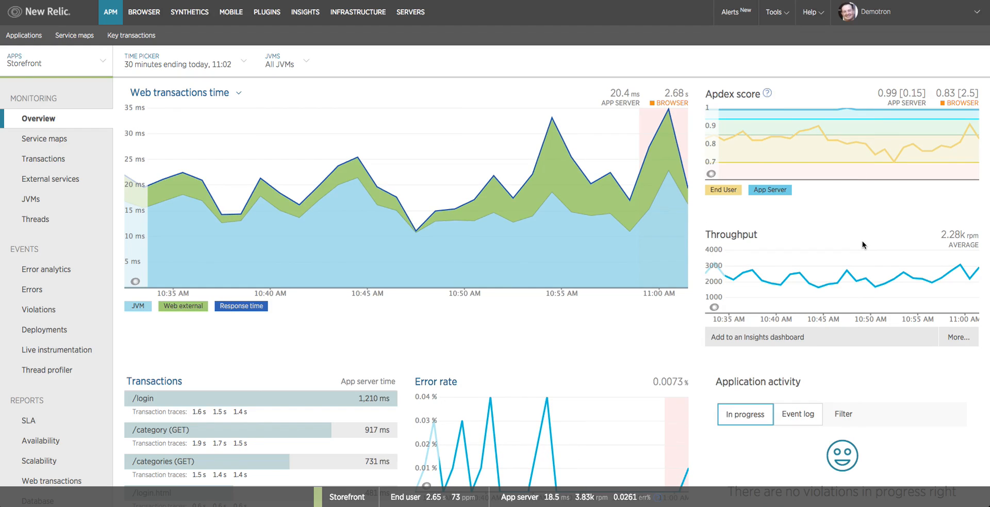
mouse_move(926, 247)
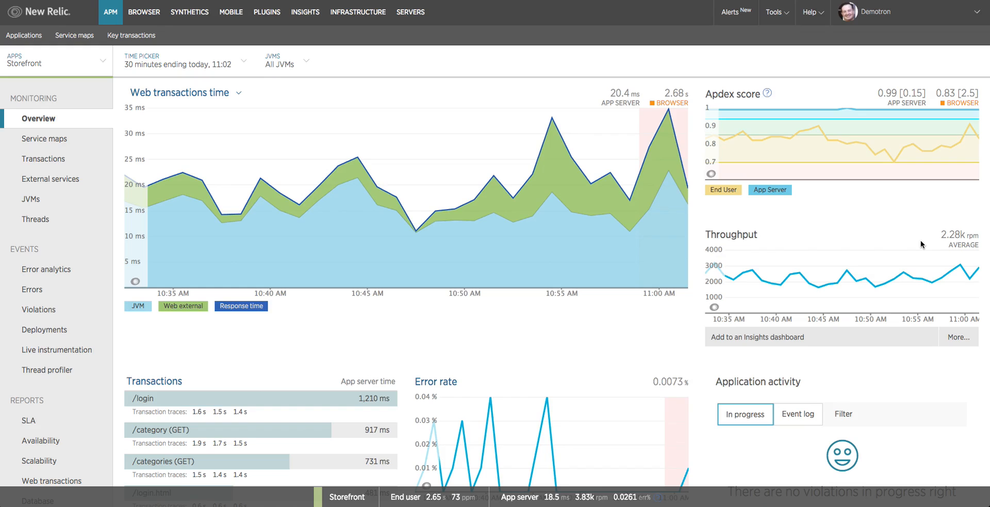
mouse_move(920, 242)
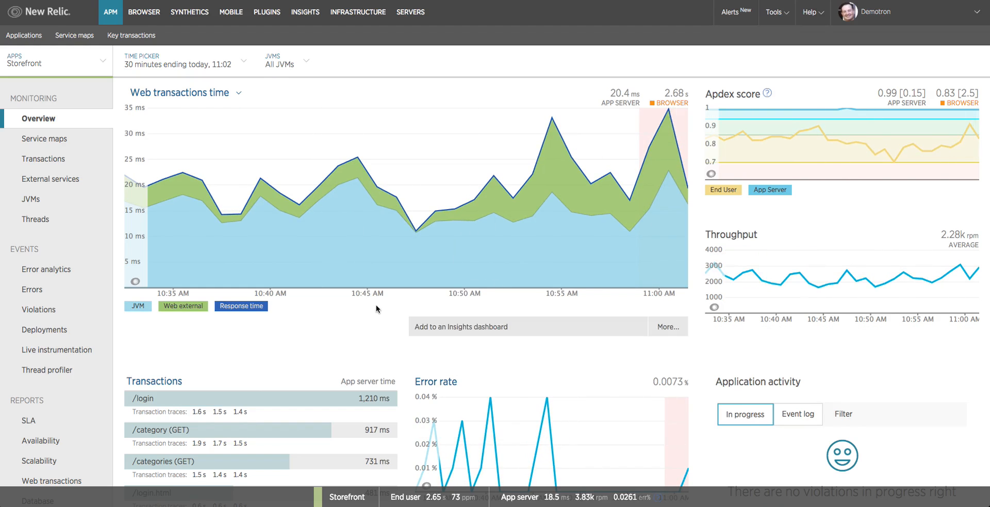
mouse_move(427, 308)
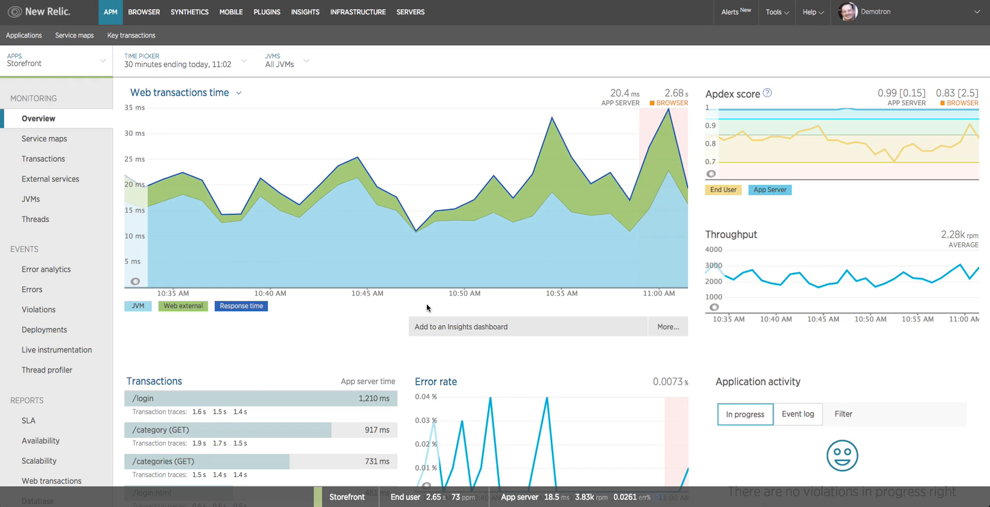
mouse_move(690, 351)
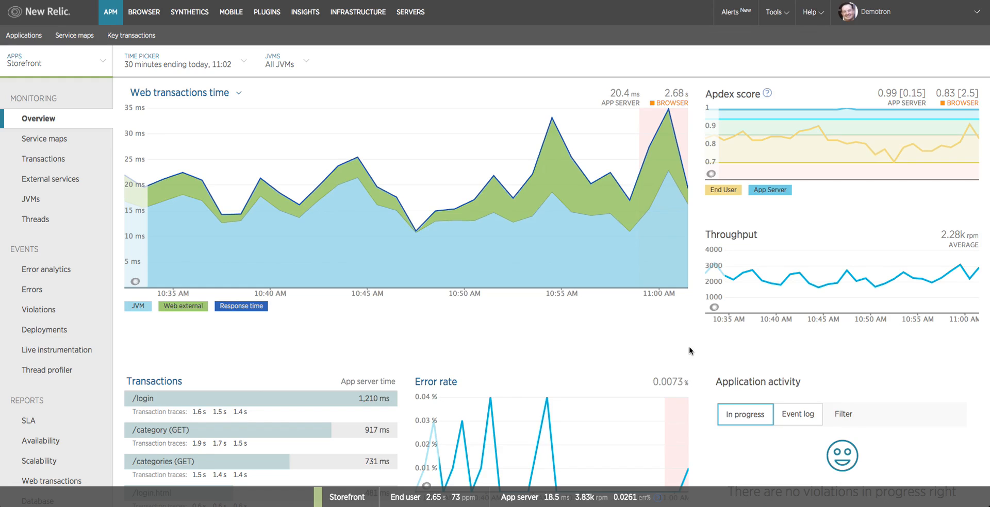
Scroll to Storefront's slowest transactions and hosts, viewing the 1.6 s /login trace
scroll(down, 3)
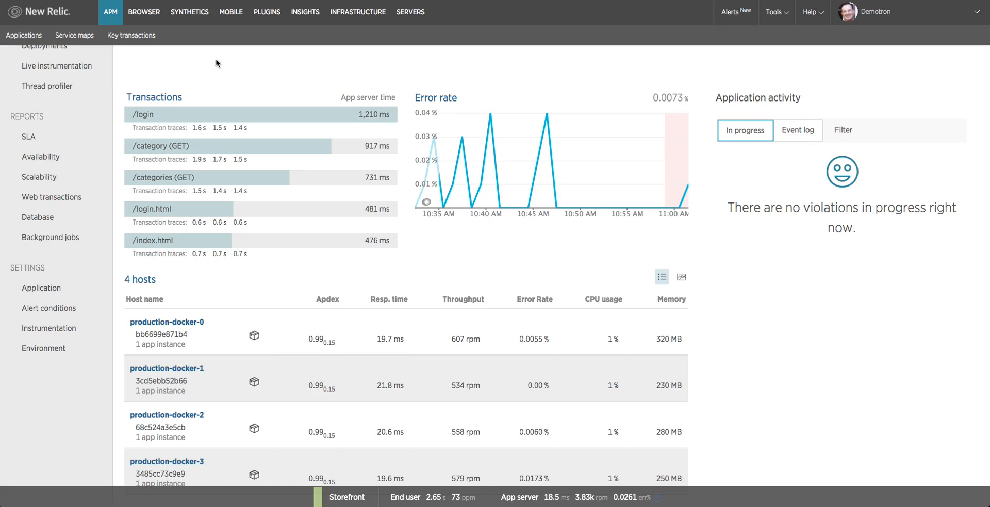
mouse_move(218, 99)
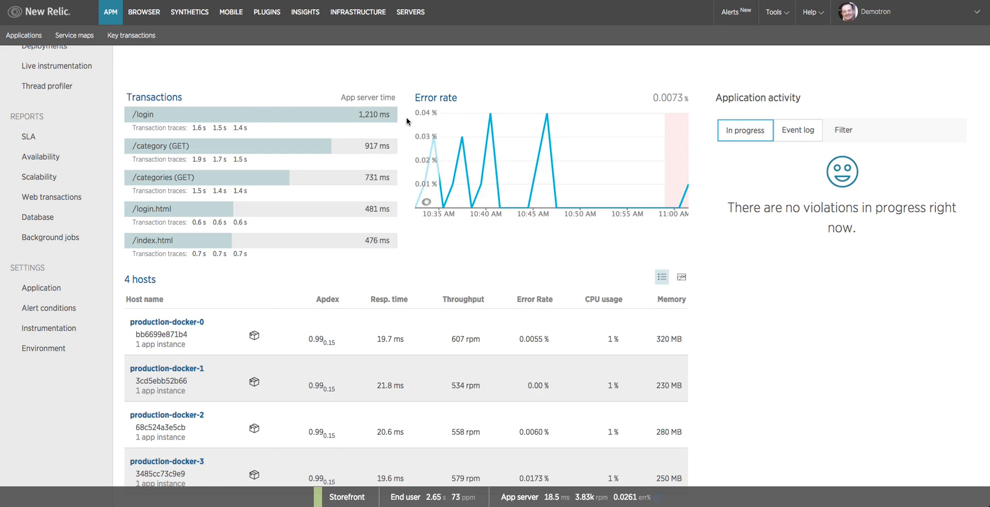
mouse_move(374, 129)
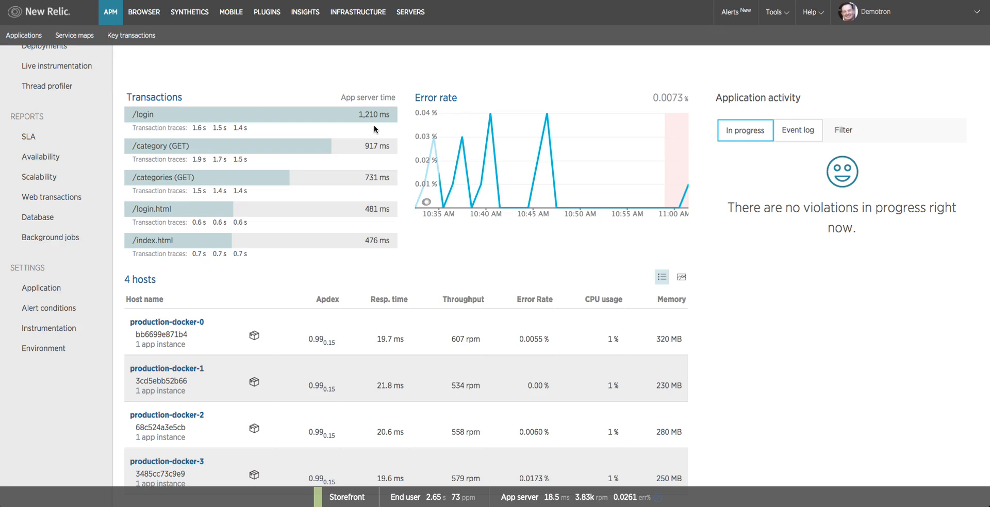
mouse_move(237, 136)
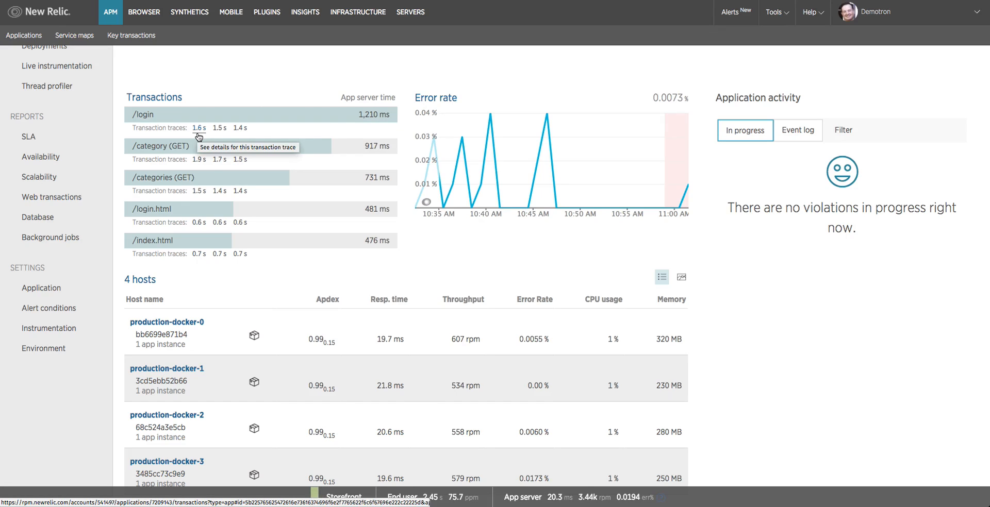
click(198, 128)
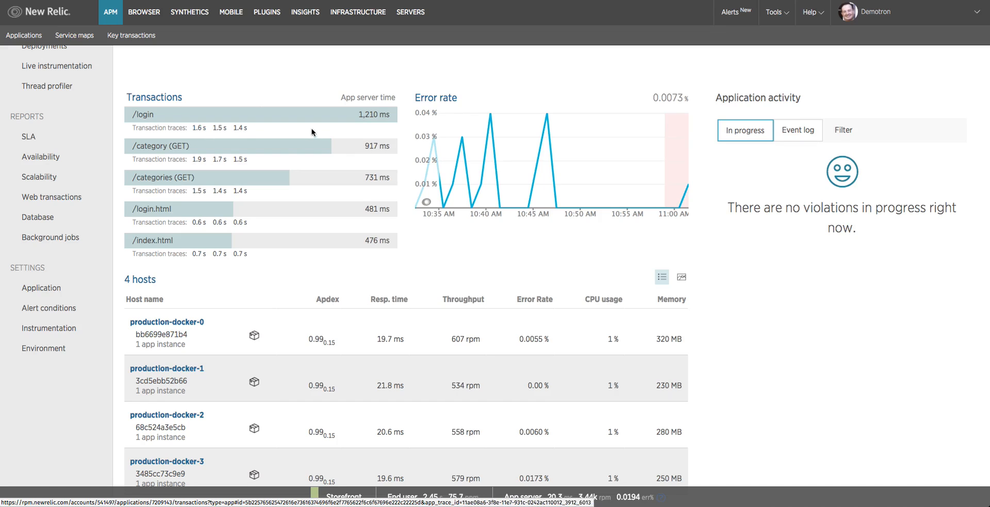
mouse_move(306, 122)
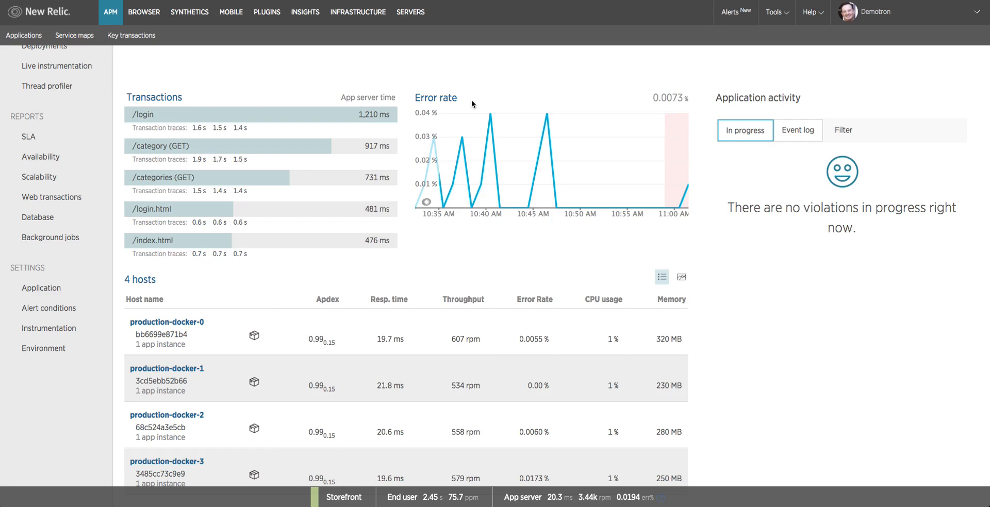
mouse_move(680, 109)
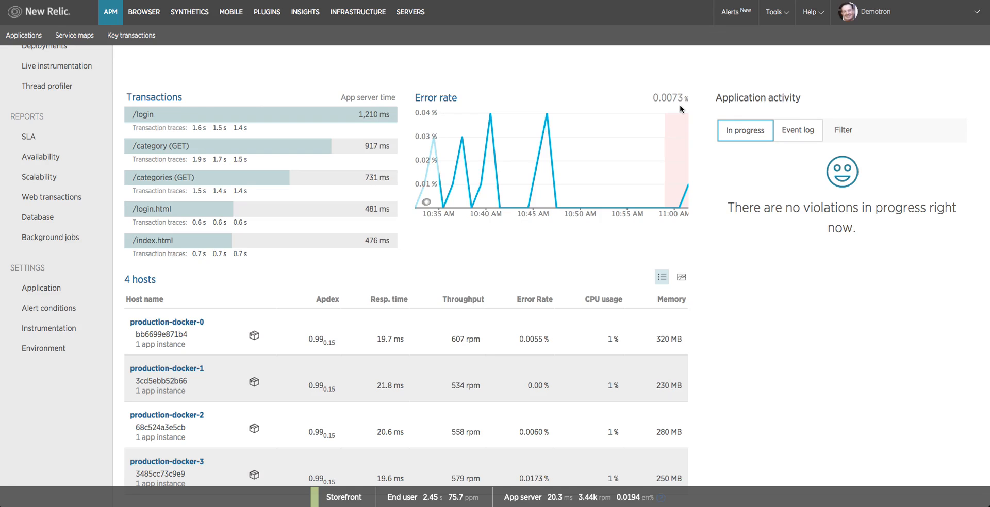
mouse_move(548, 120)
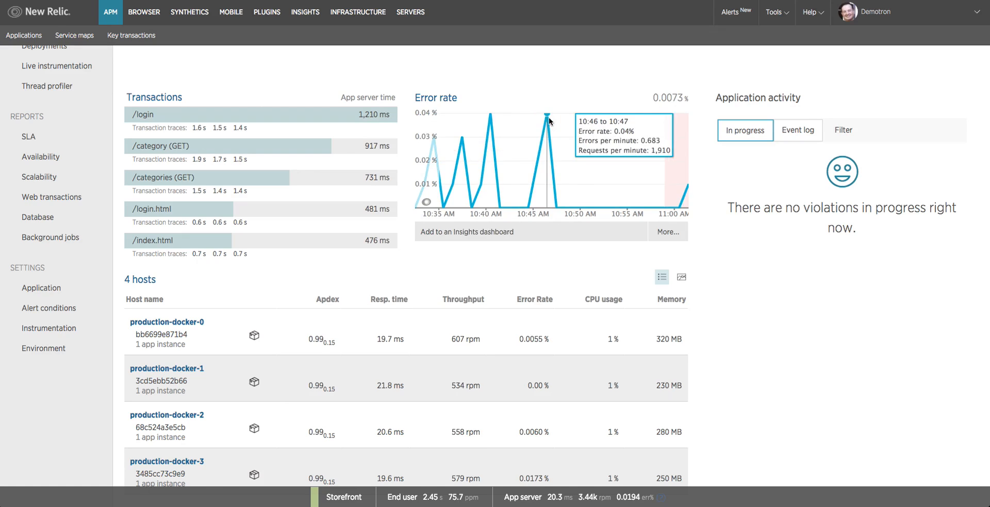
mouse_move(504, 99)
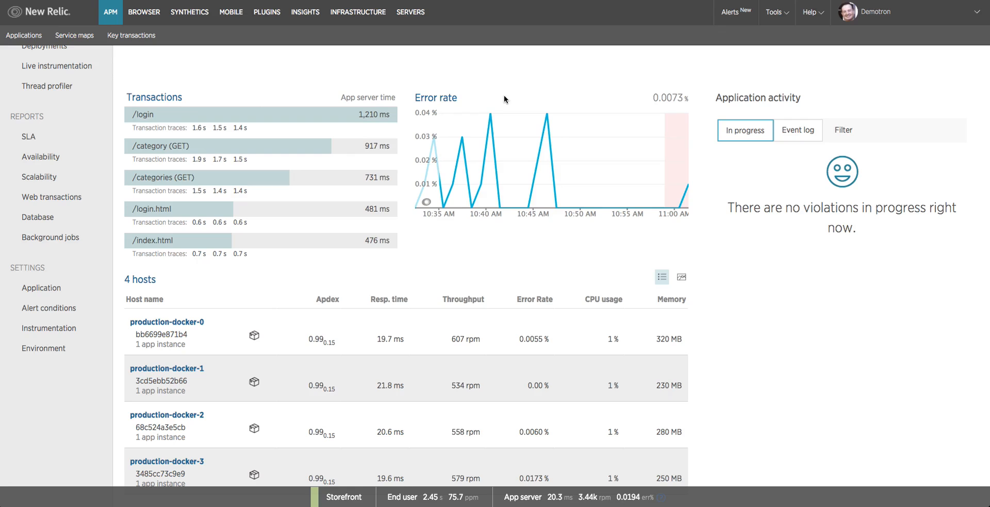
mouse_move(503, 98)
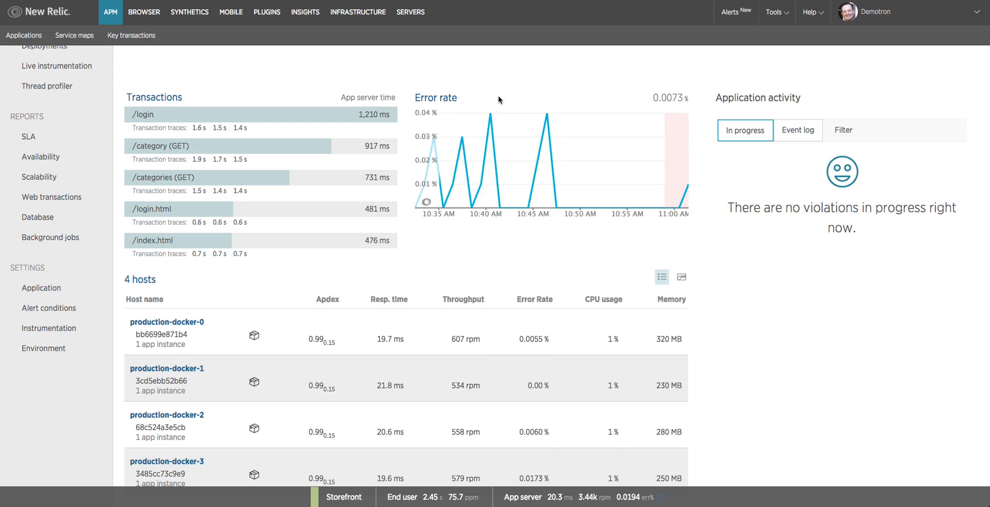
mouse_move(435, 98)
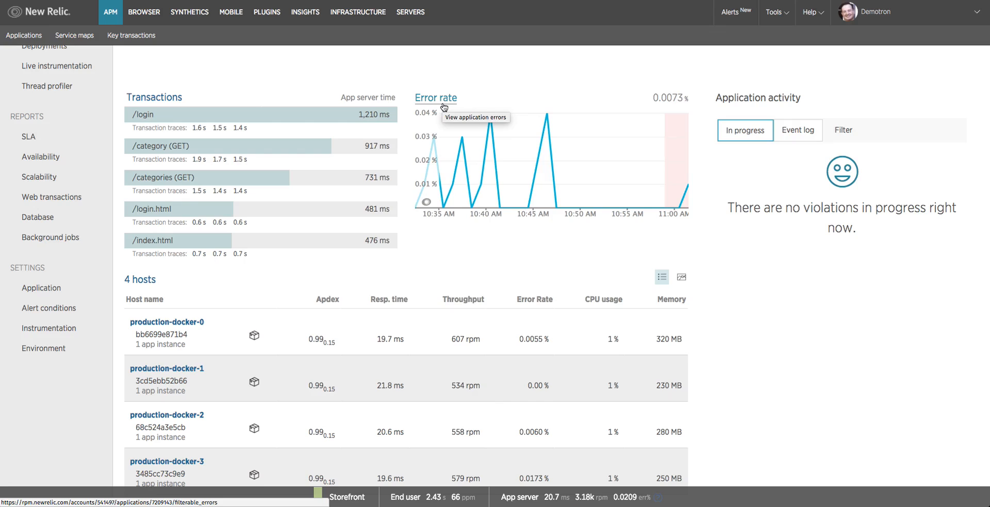
mouse_move(484, 102)
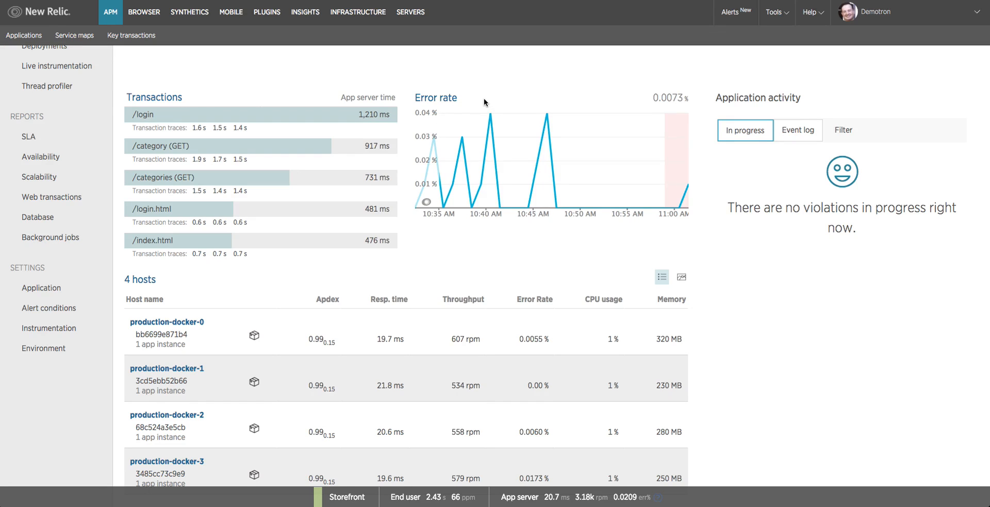
mouse_move(732, 112)
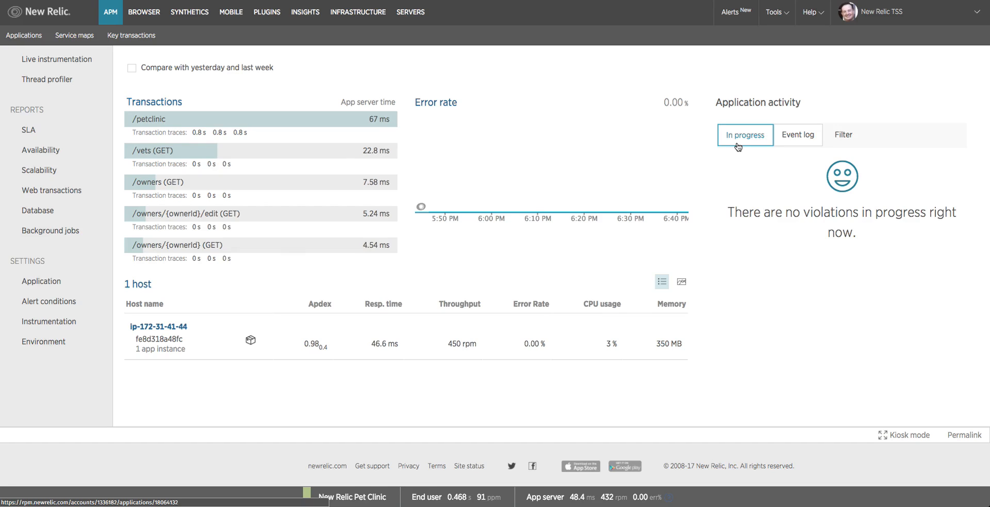
Filter the application activity feed through Critical and Warning violations, leaving only Critical events
click(796, 135)
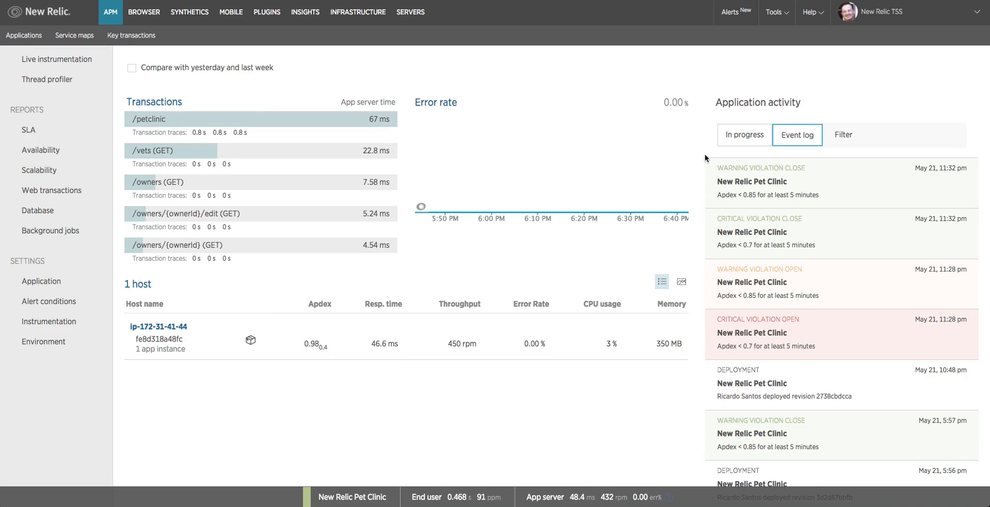
mouse_move(712, 267)
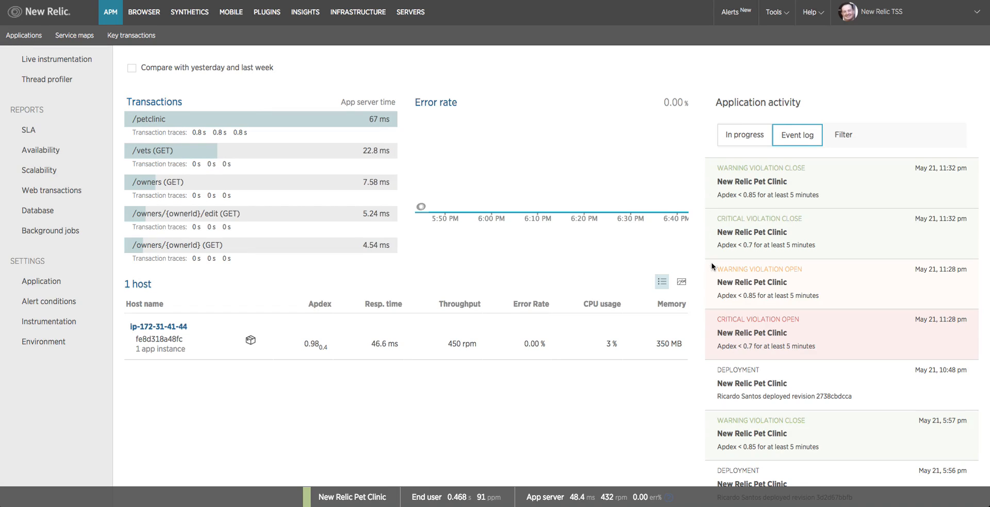
mouse_move(715, 344)
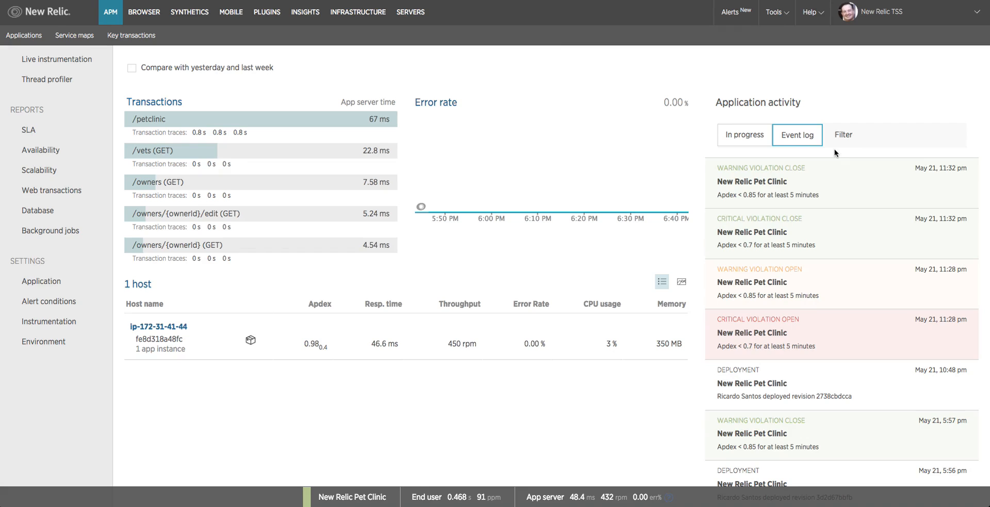
click(843, 134)
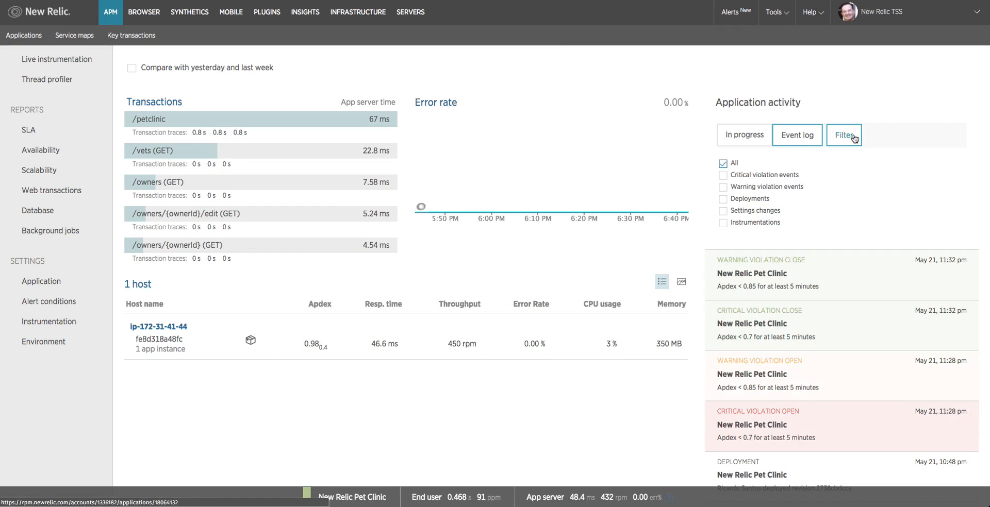
click(722, 175)
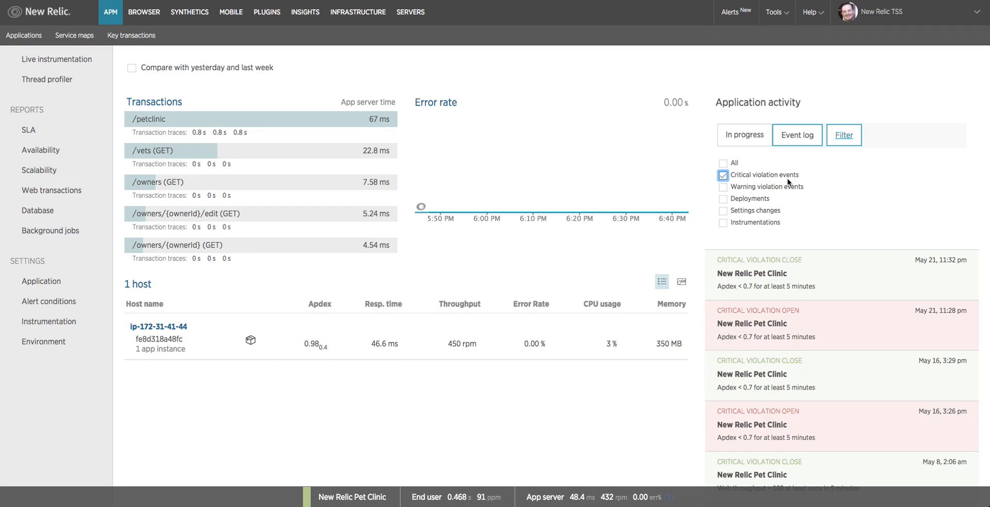
click(722, 186)
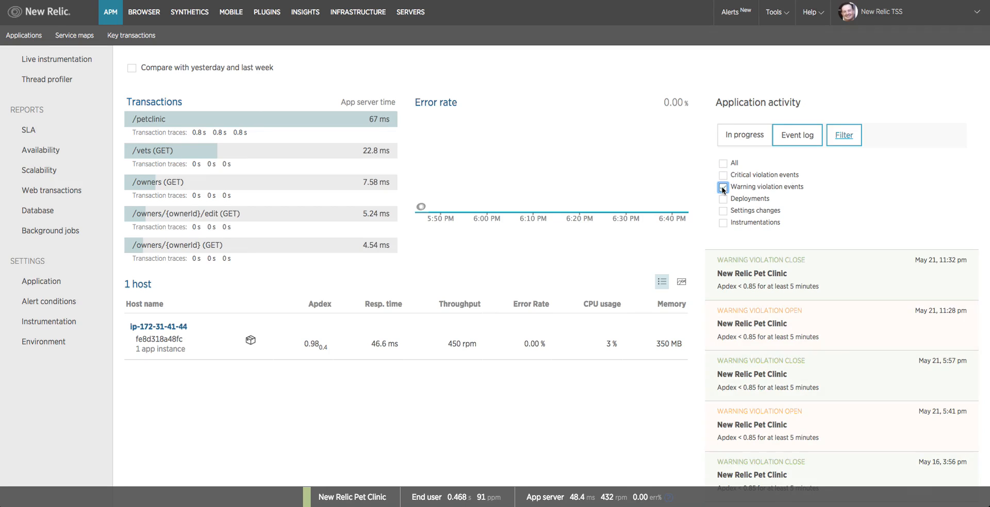
click(722, 186)
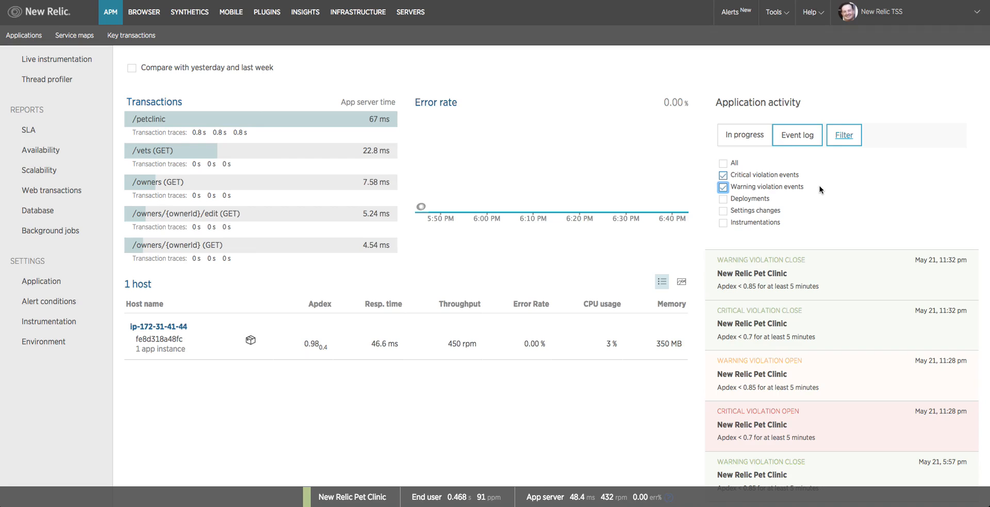
click(722, 187)
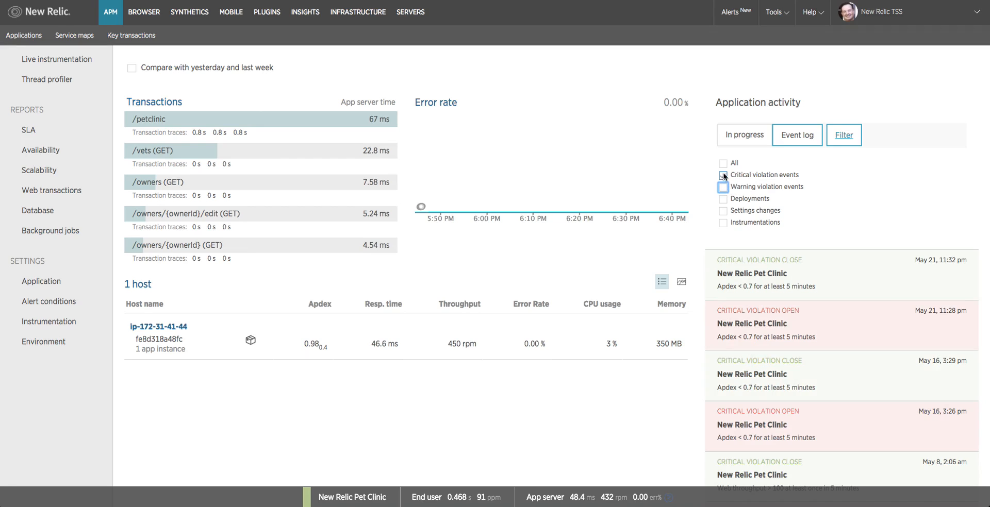
click(796, 135)
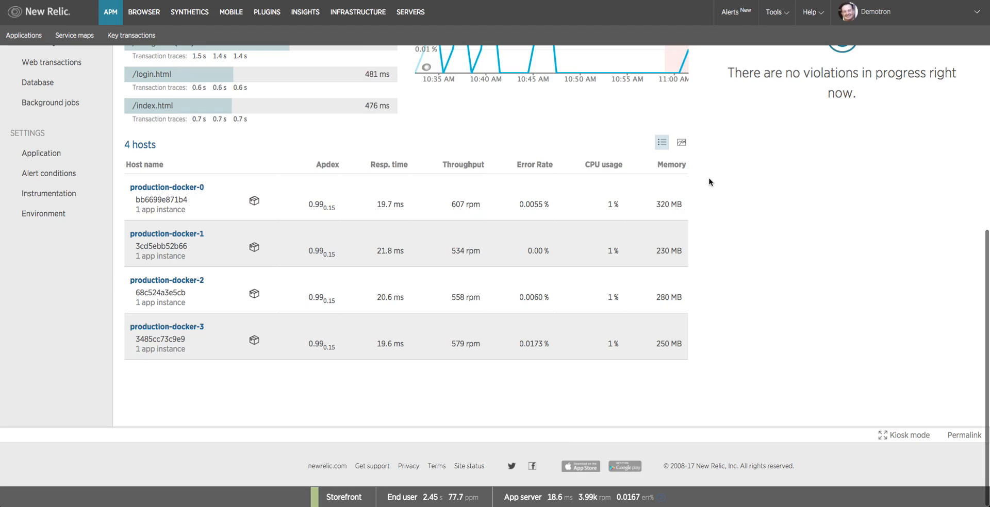
mouse_move(707, 185)
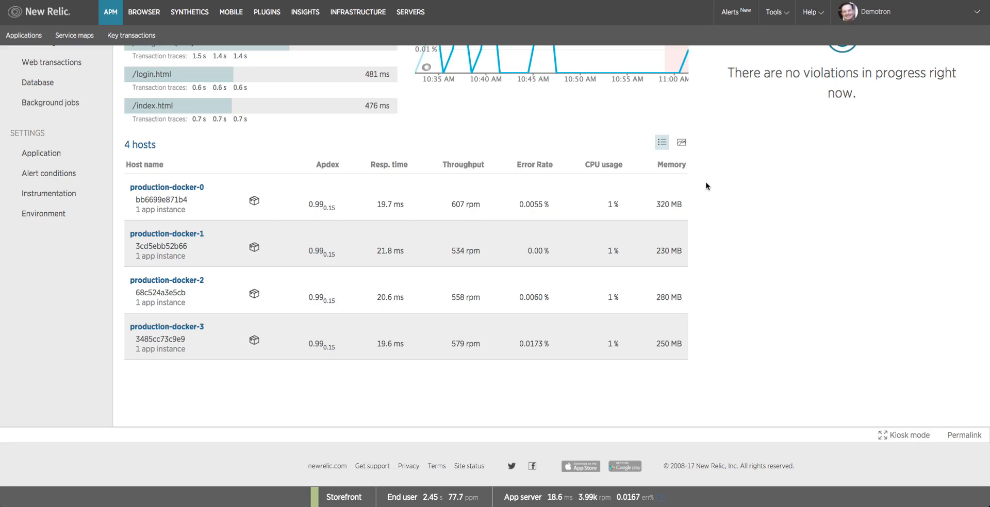
mouse_move(195, 150)
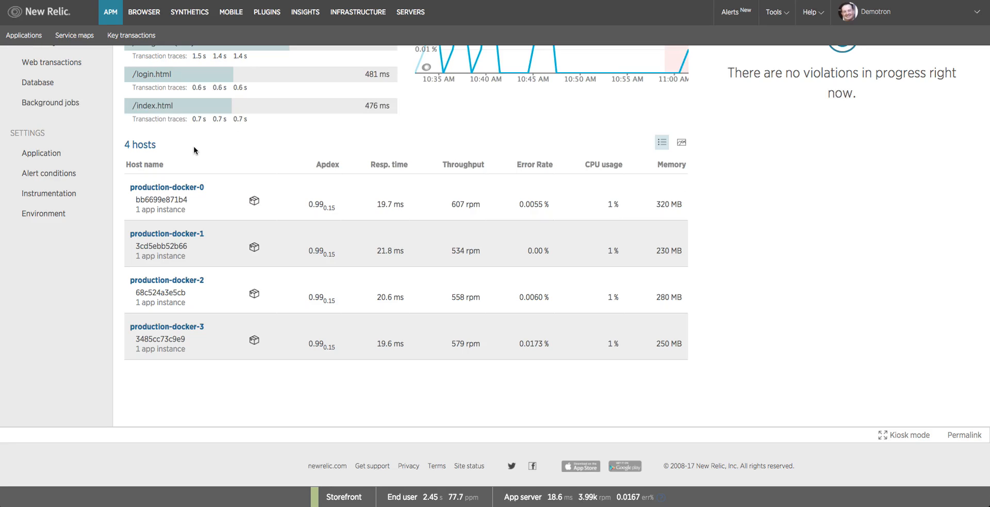
mouse_move(261, 212)
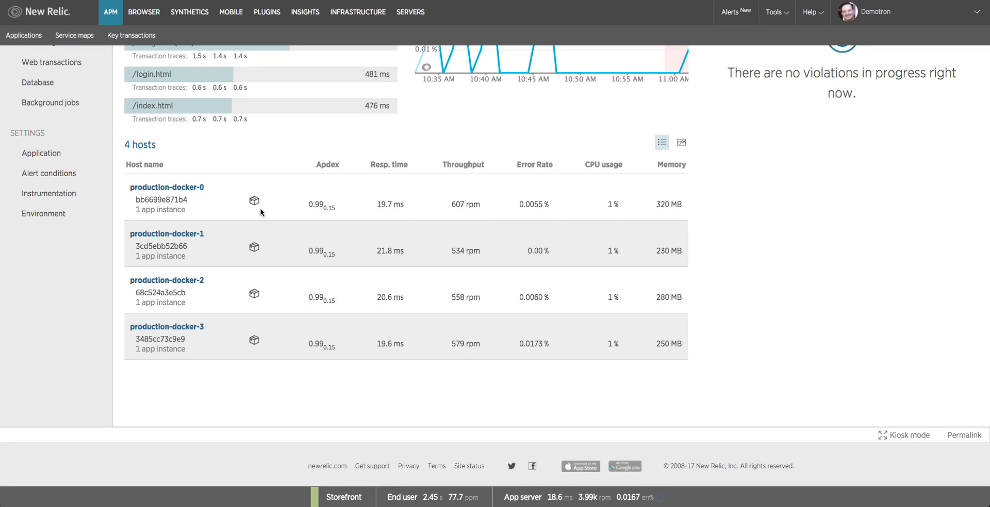
mouse_move(254, 200)
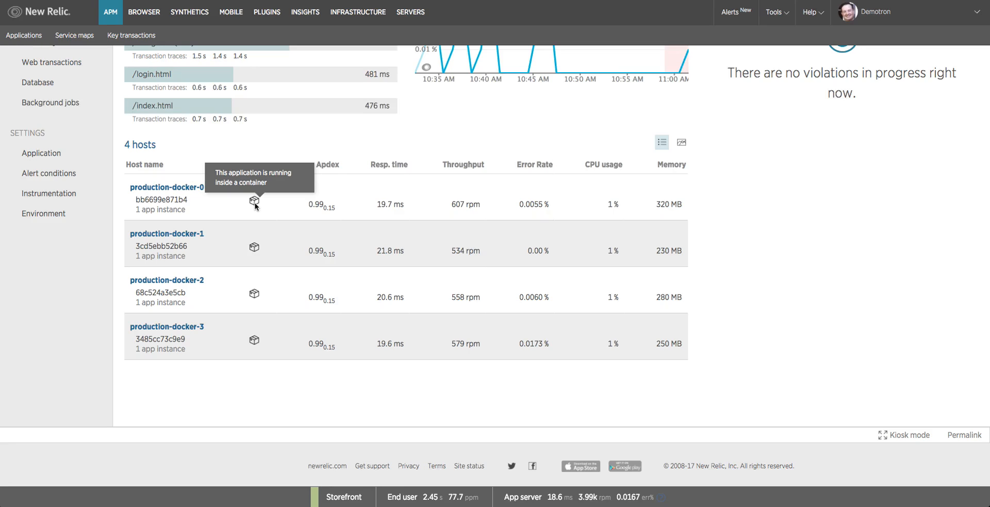
mouse_move(166, 187)
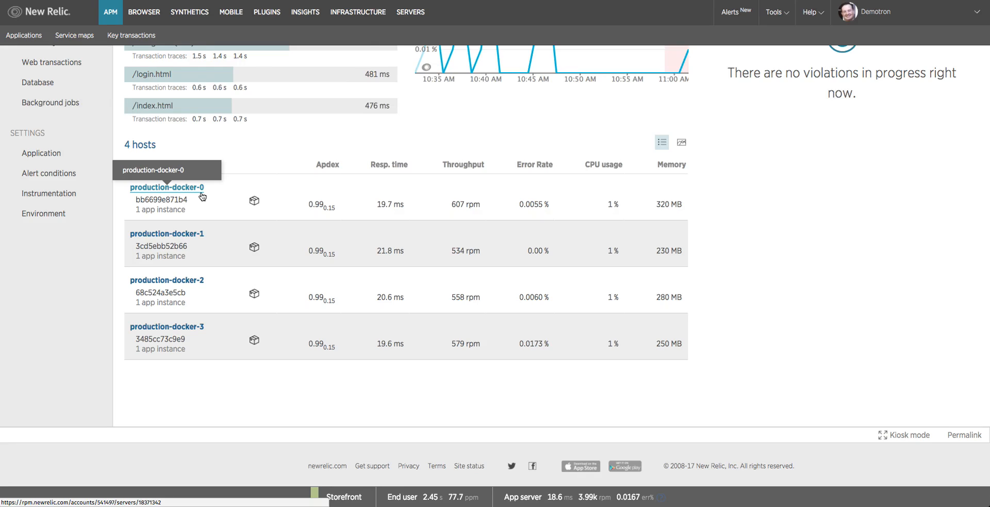
mouse_move(480, 228)
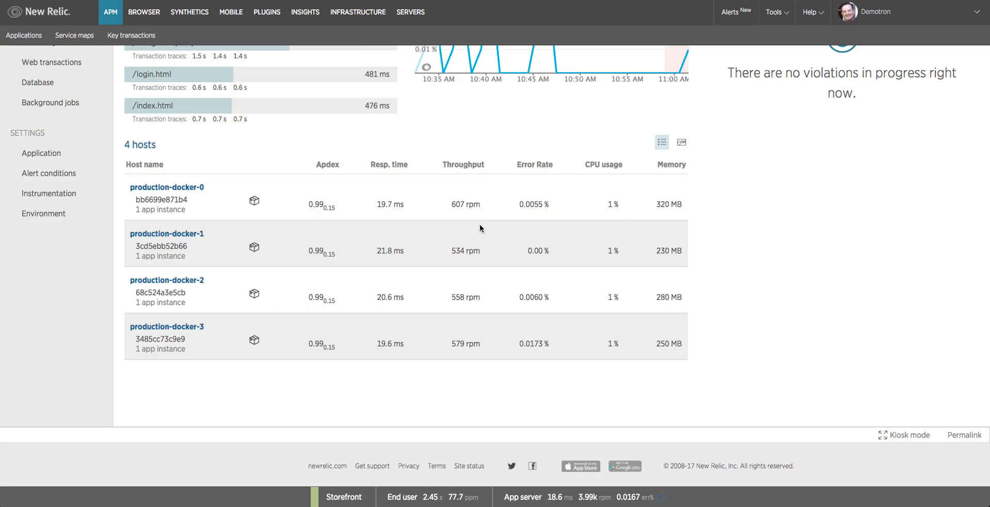
mouse_move(693, 224)
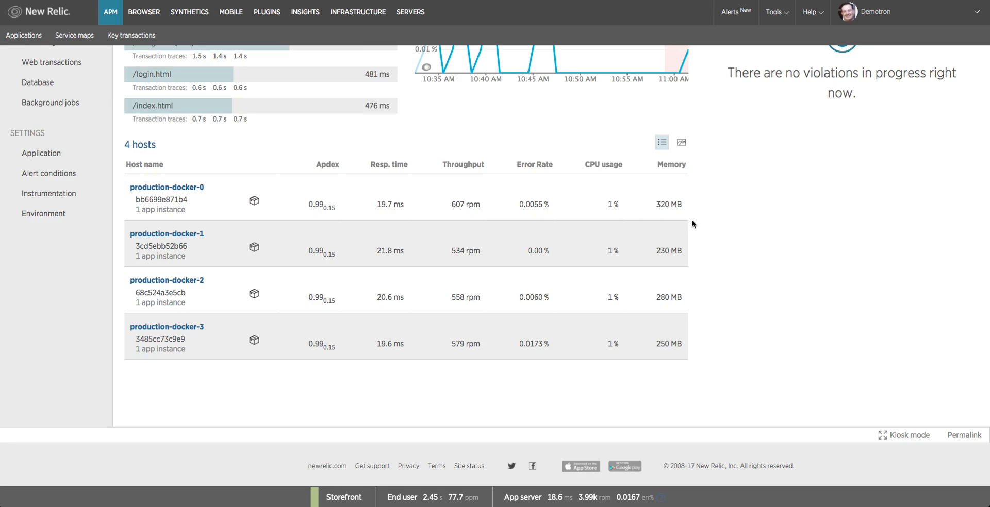
mouse_move(687, 223)
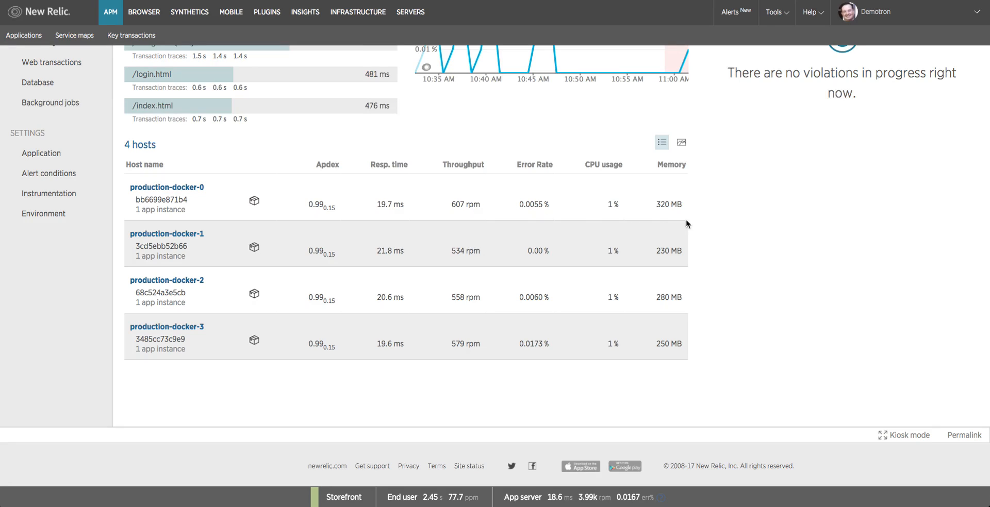
mouse_move(466, 220)
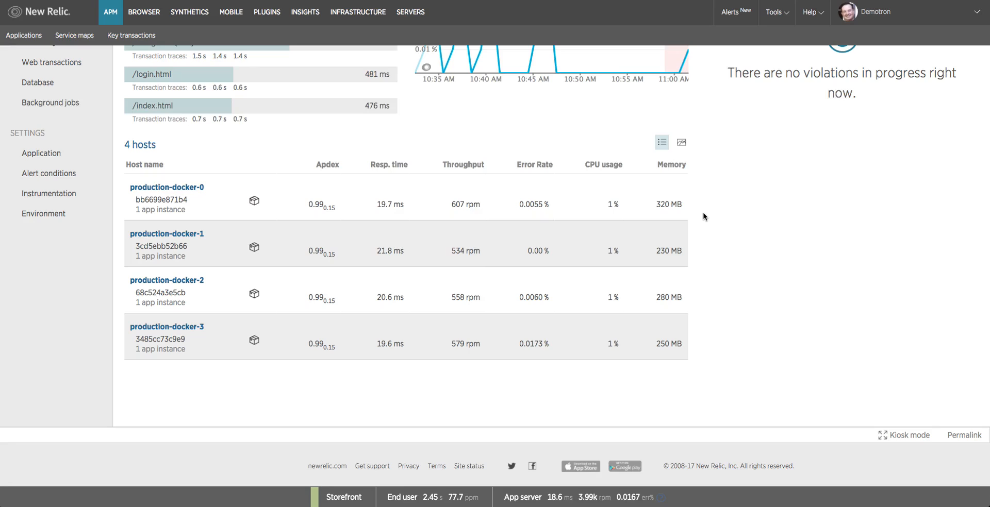
mouse_move(719, 203)
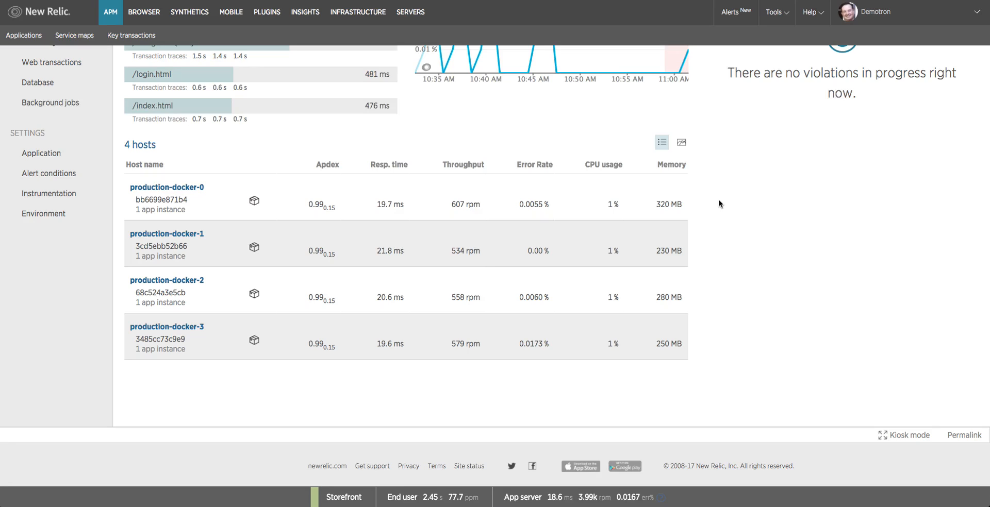
mouse_move(680, 142)
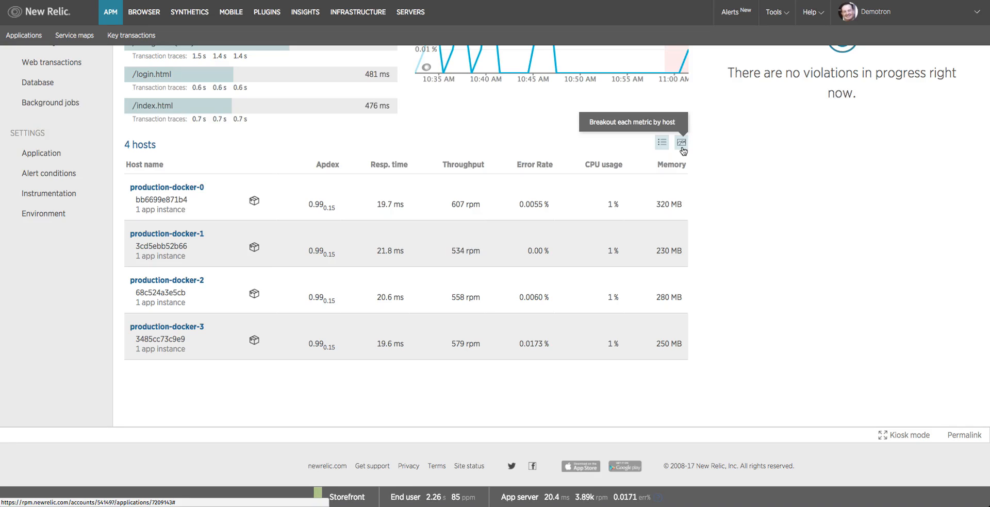
Break out response time, throughput, CPU and memory into per-host charts for all four hosts
click(680, 142)
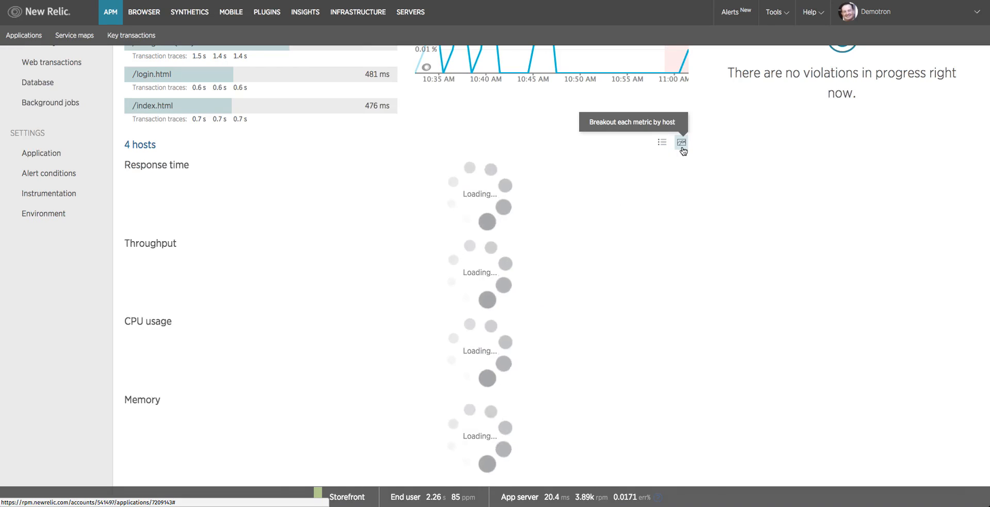
click(680, 142)
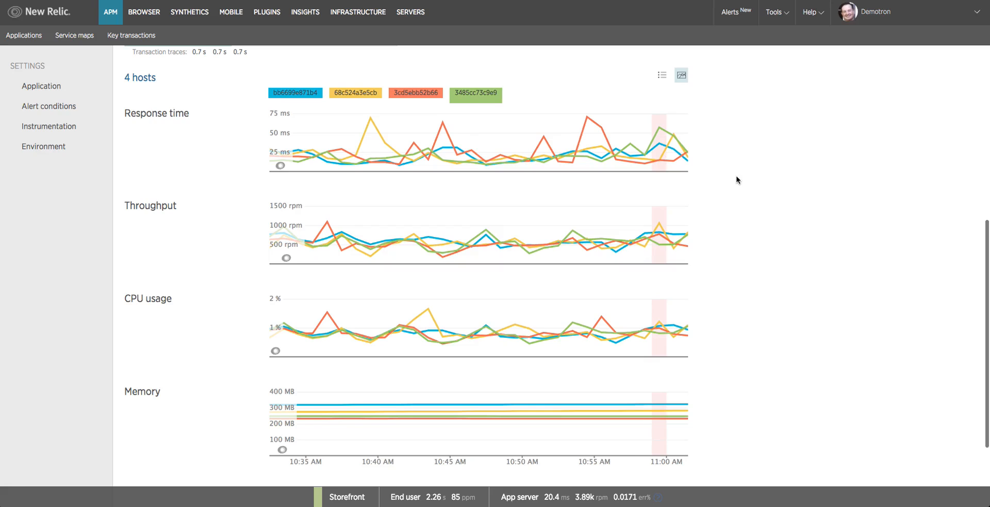
mouse_move(717, 237)
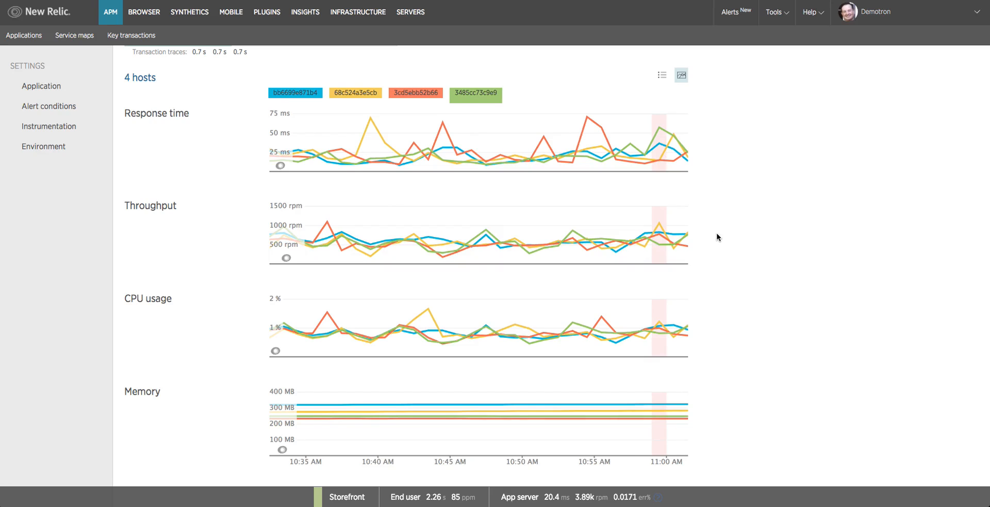
mouse_move(715, 414)
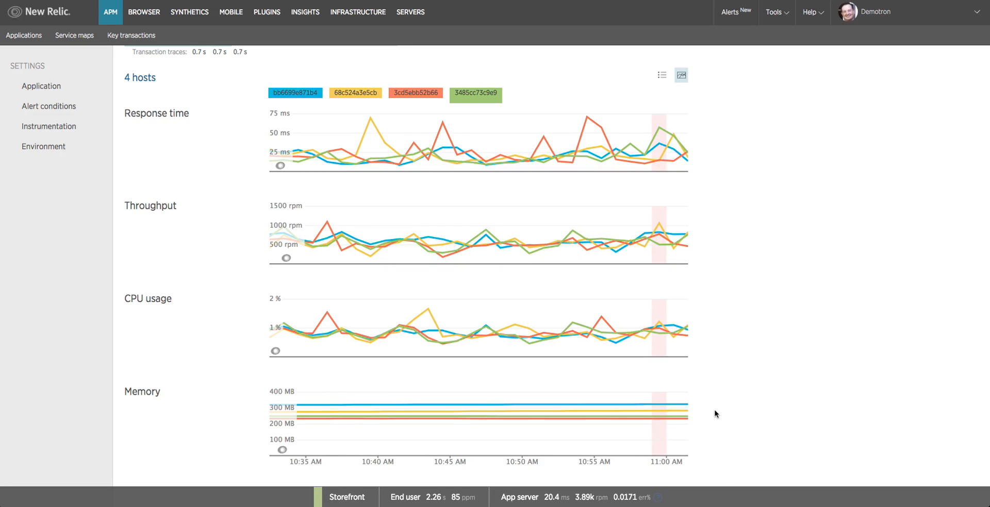
mouse_move(731, 152)
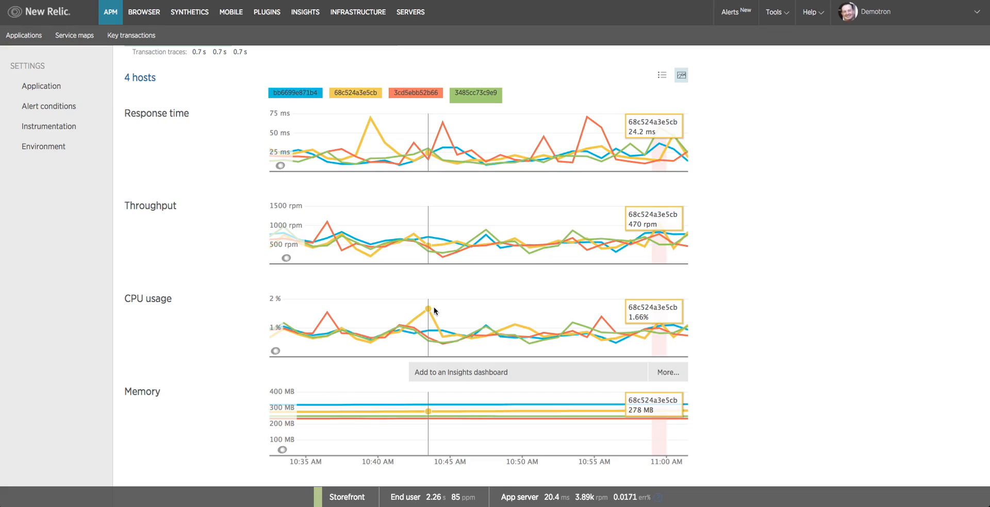
mouse_move(759, 301)
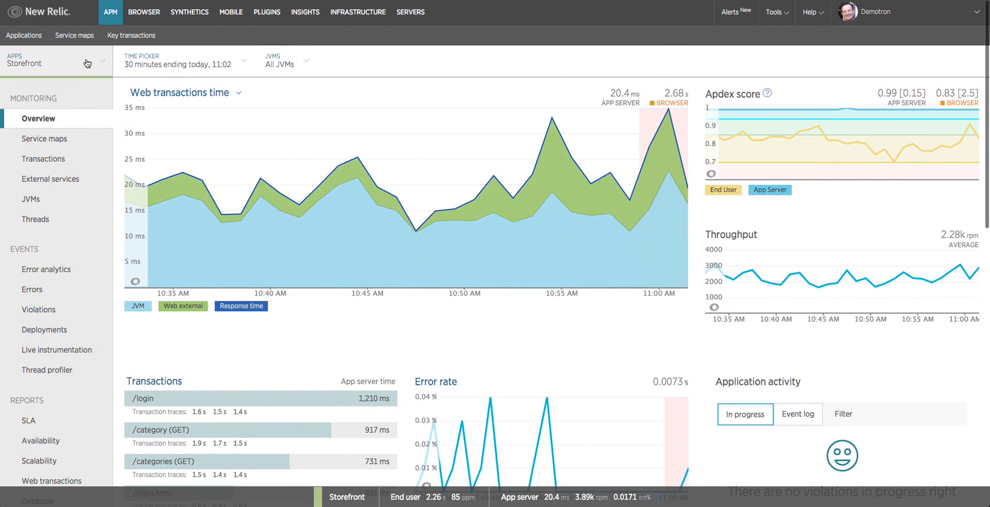
mouse_move(79, 75)
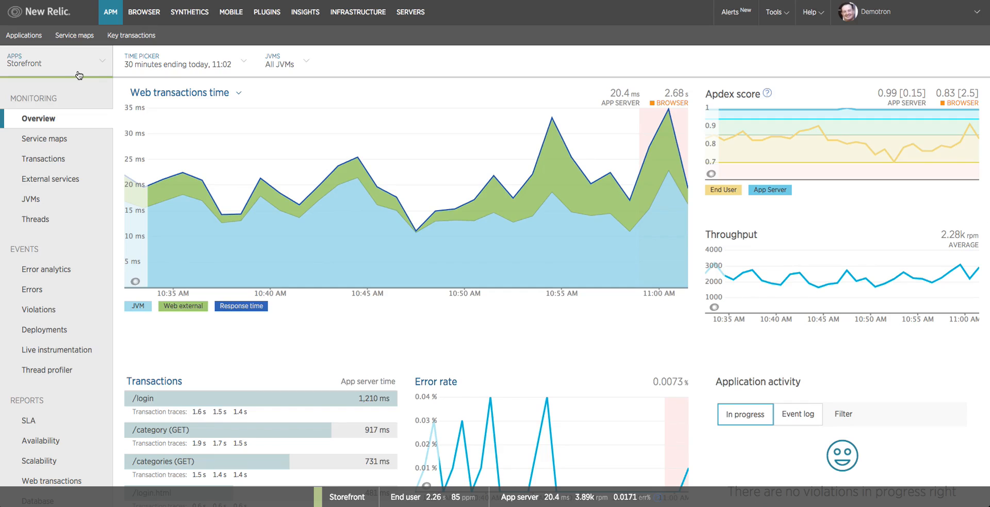